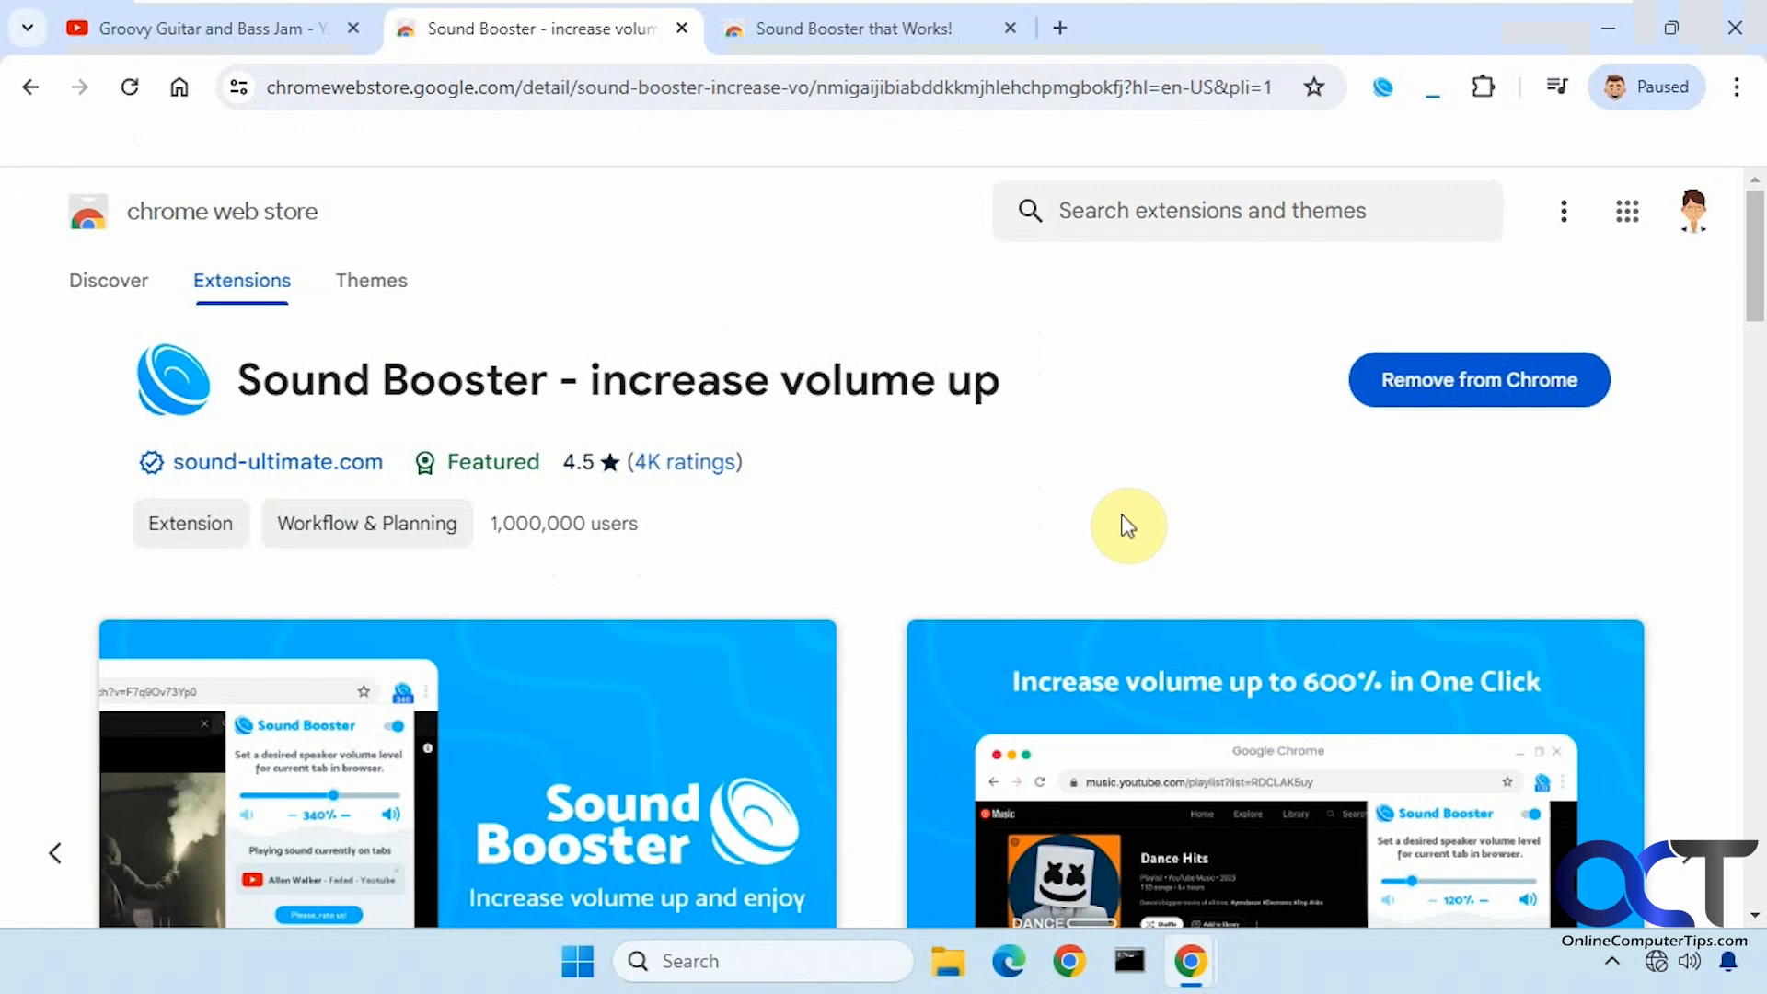
# - Check the Sound Booster panel on the guitar jam tab, then show the 'Sound Booster that Works!' store page
pyautogui.click(202, 29)
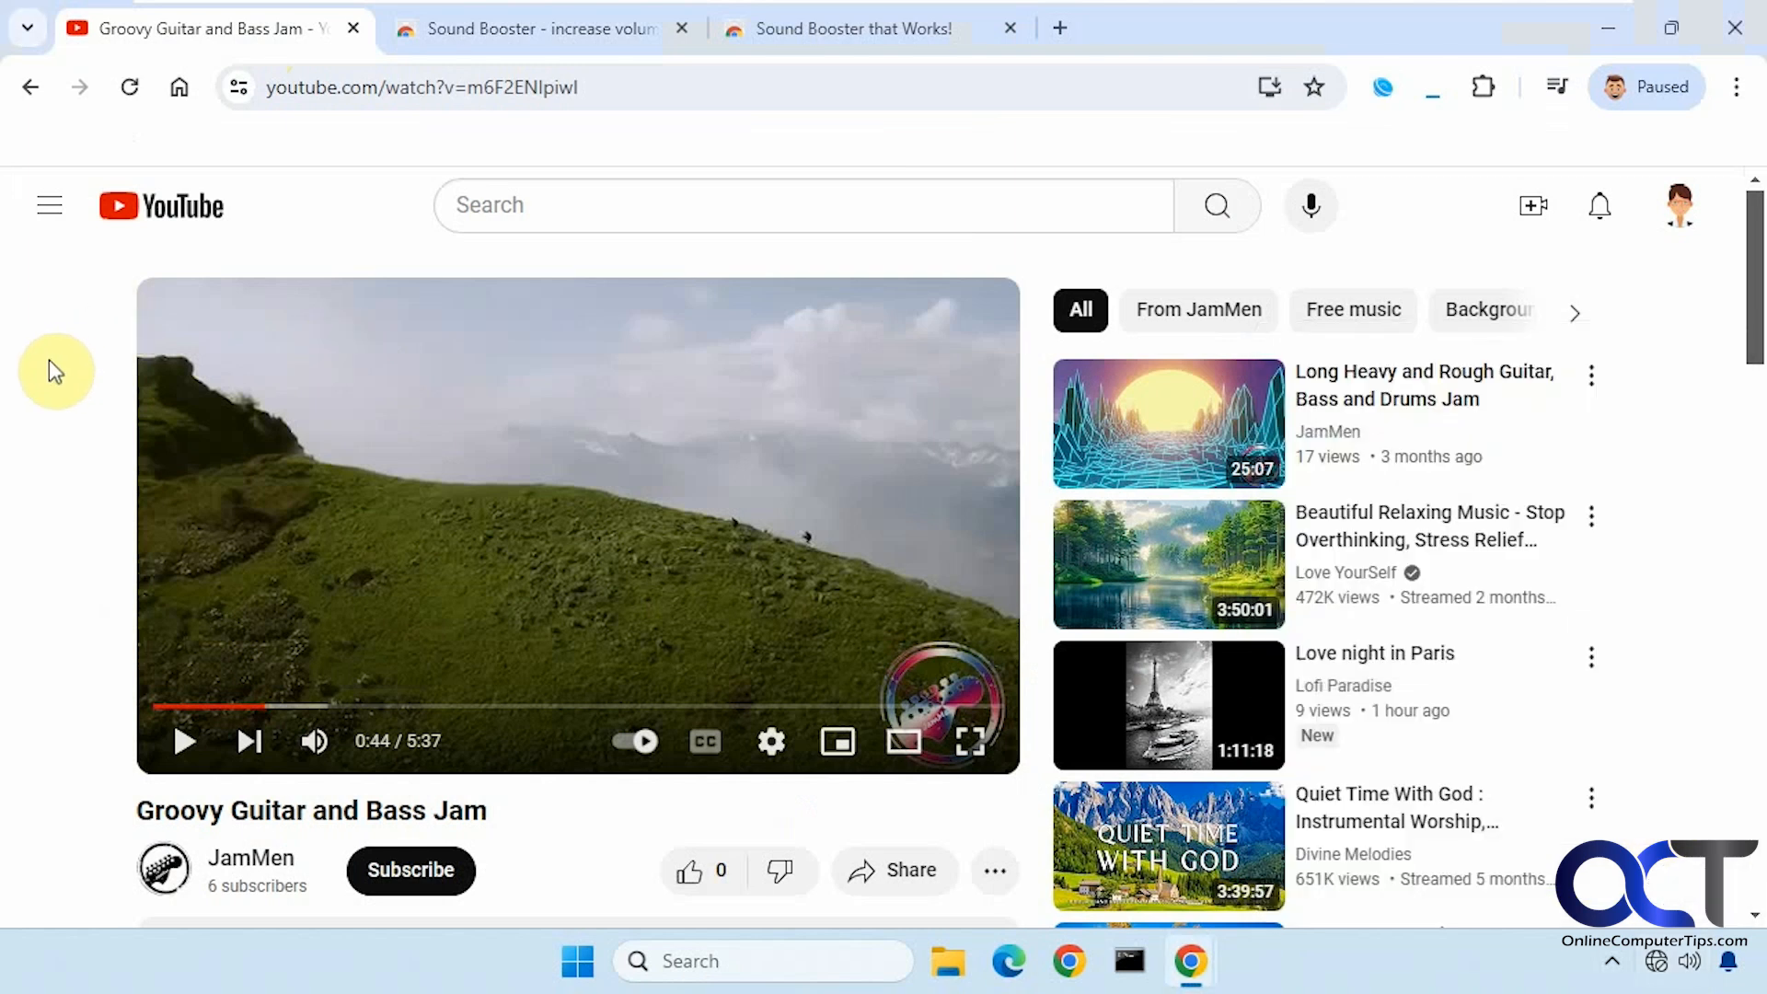
pyautogui.moveTo(261, 155)
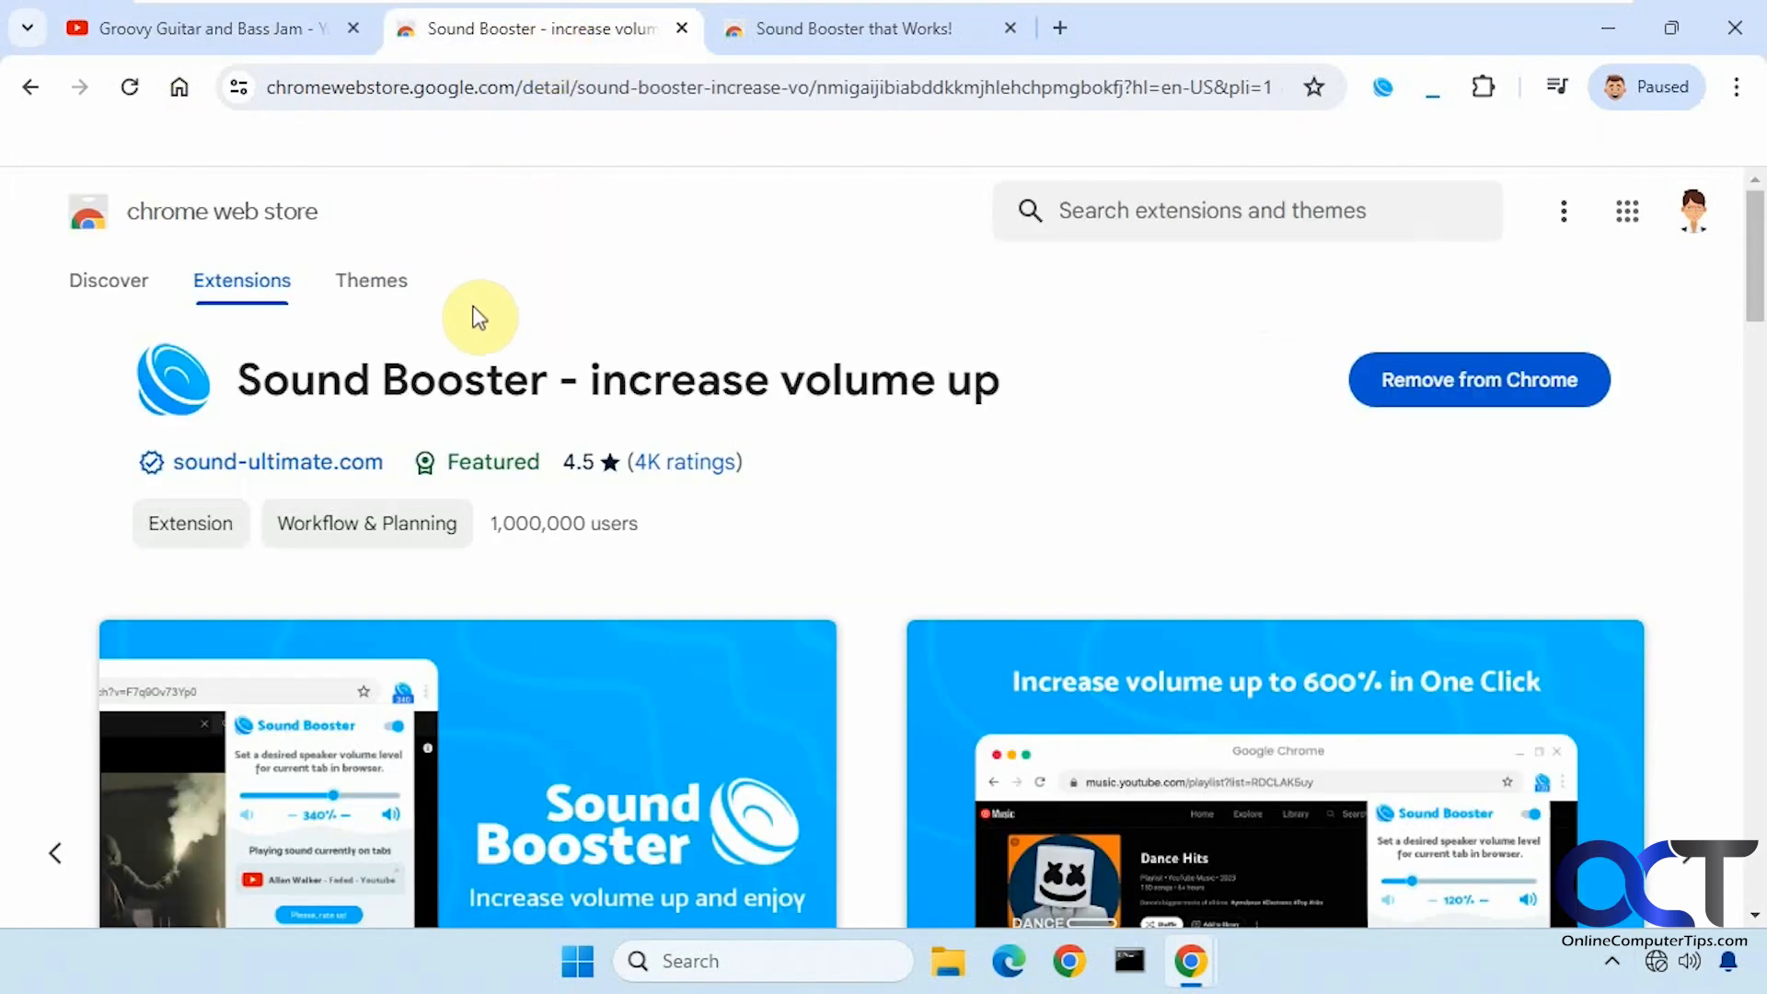
pyautogui.moveTo(1113, 406)
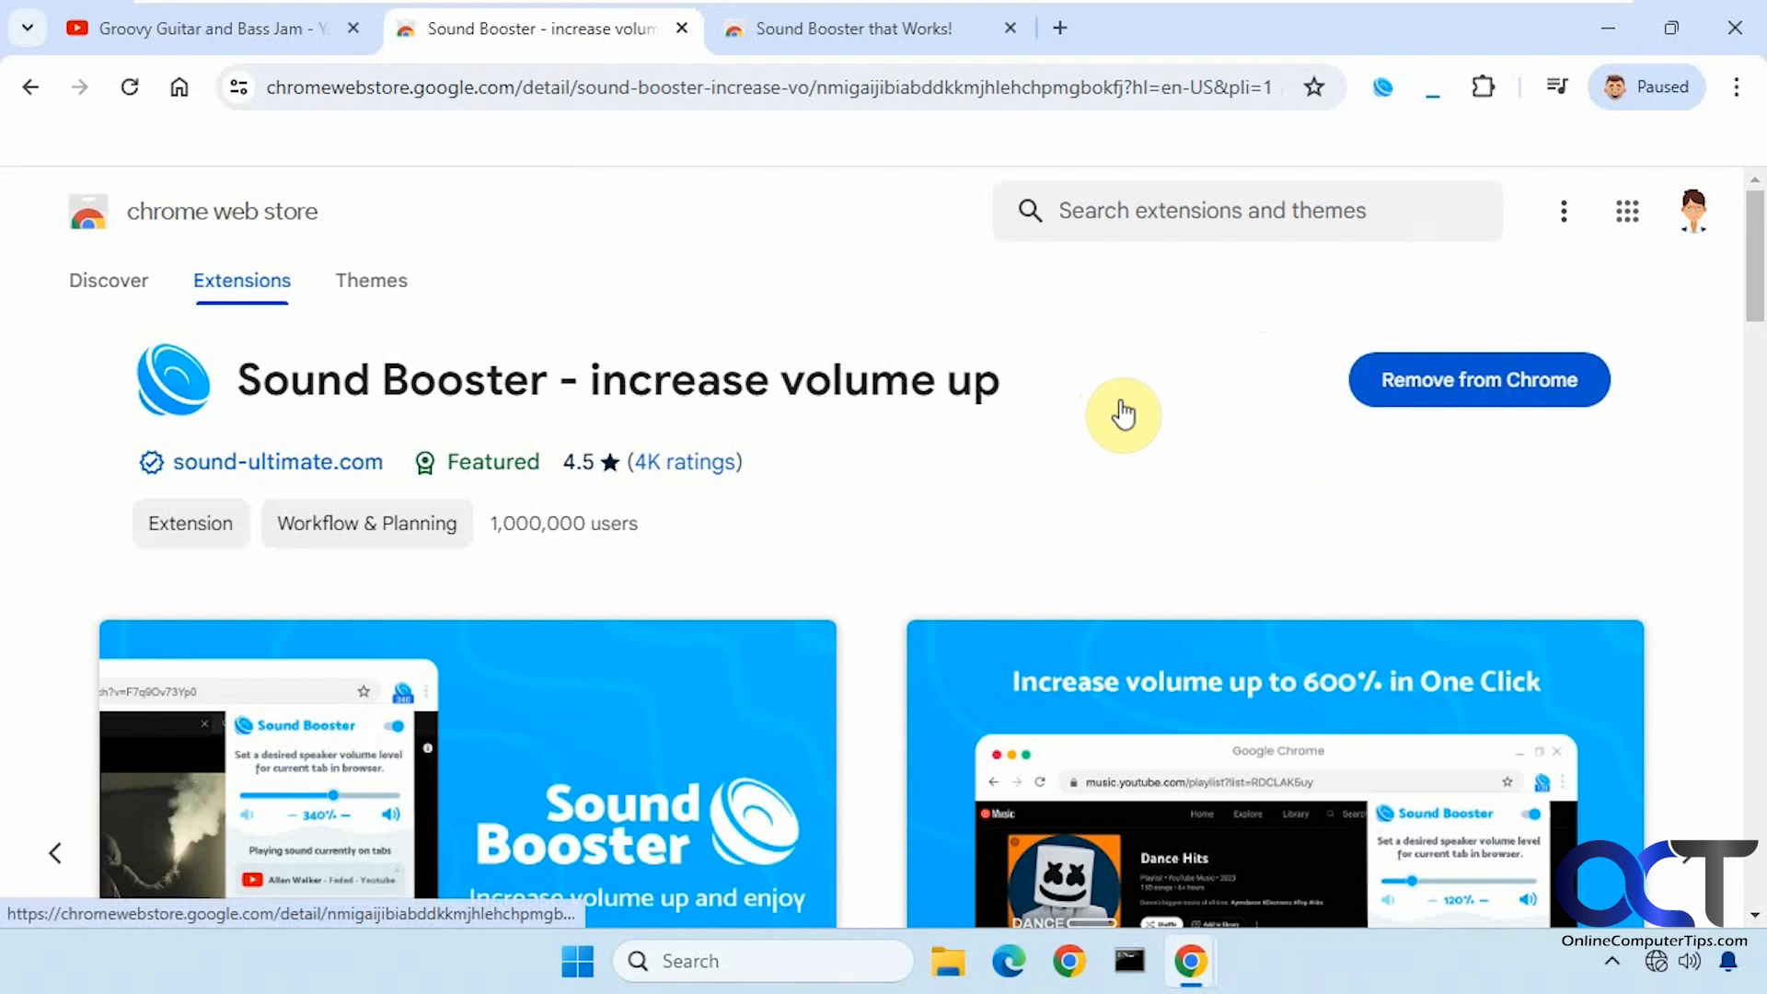
pyautogui.moveTo(1113, 412)
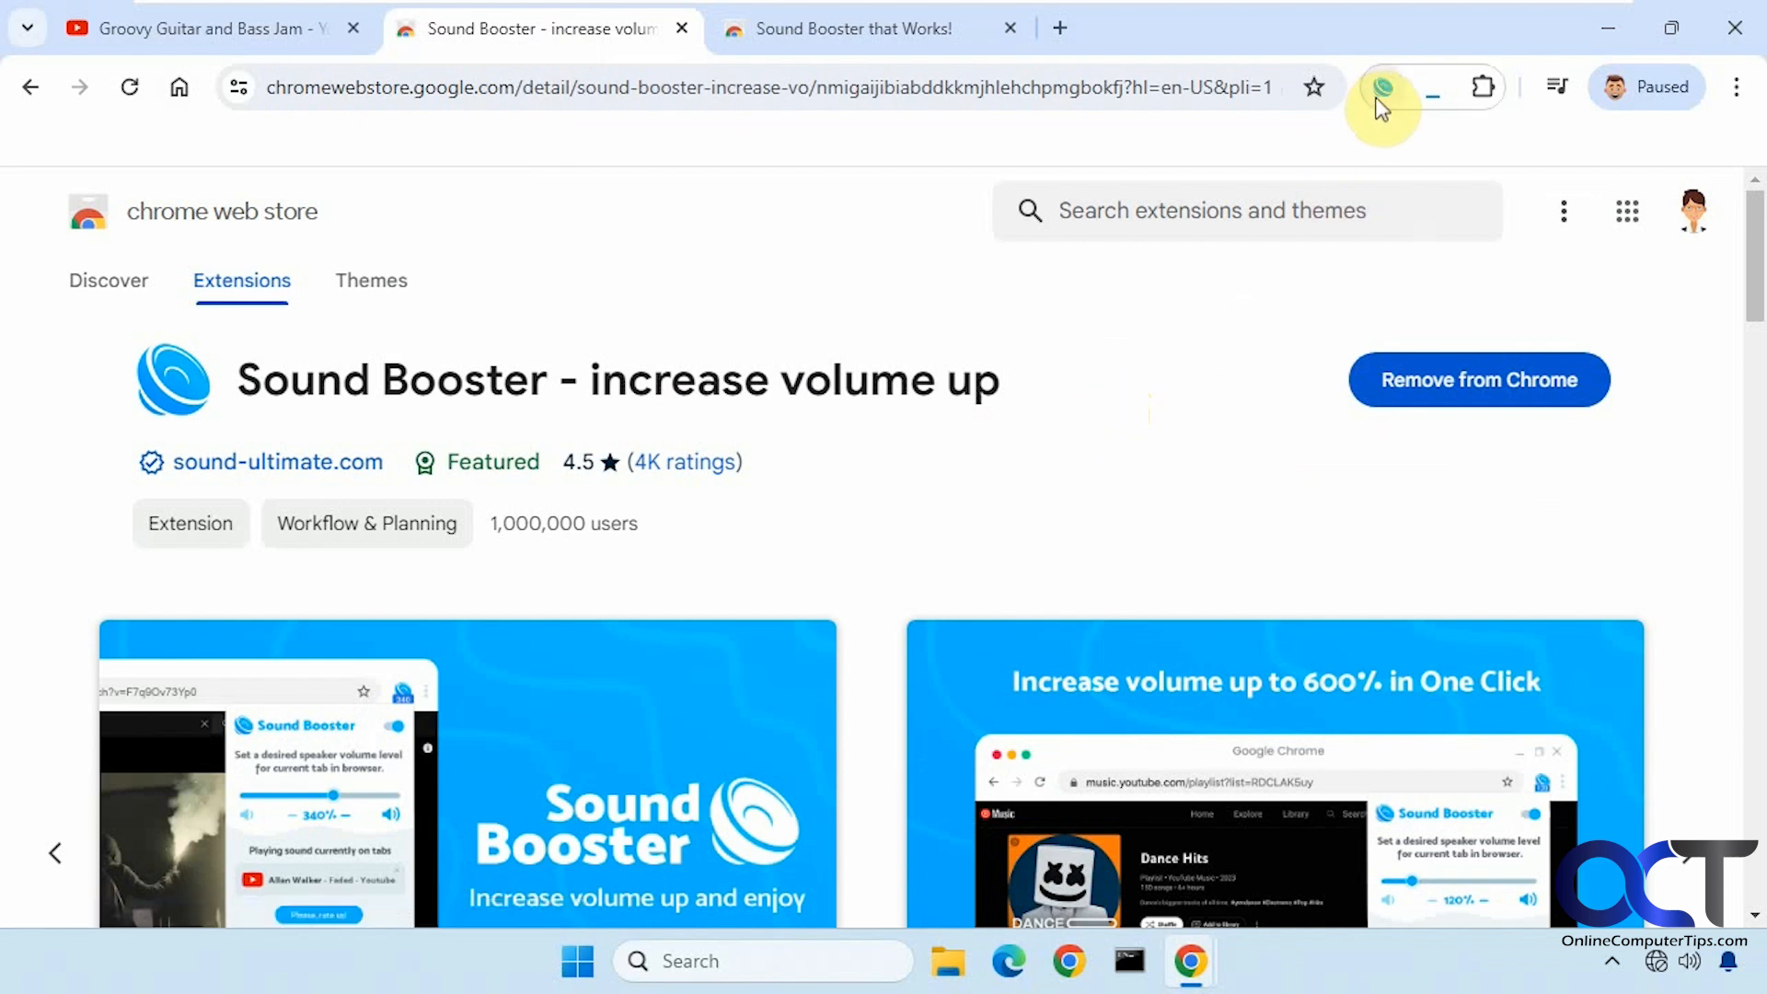
pyautogui.click(1481, 86)
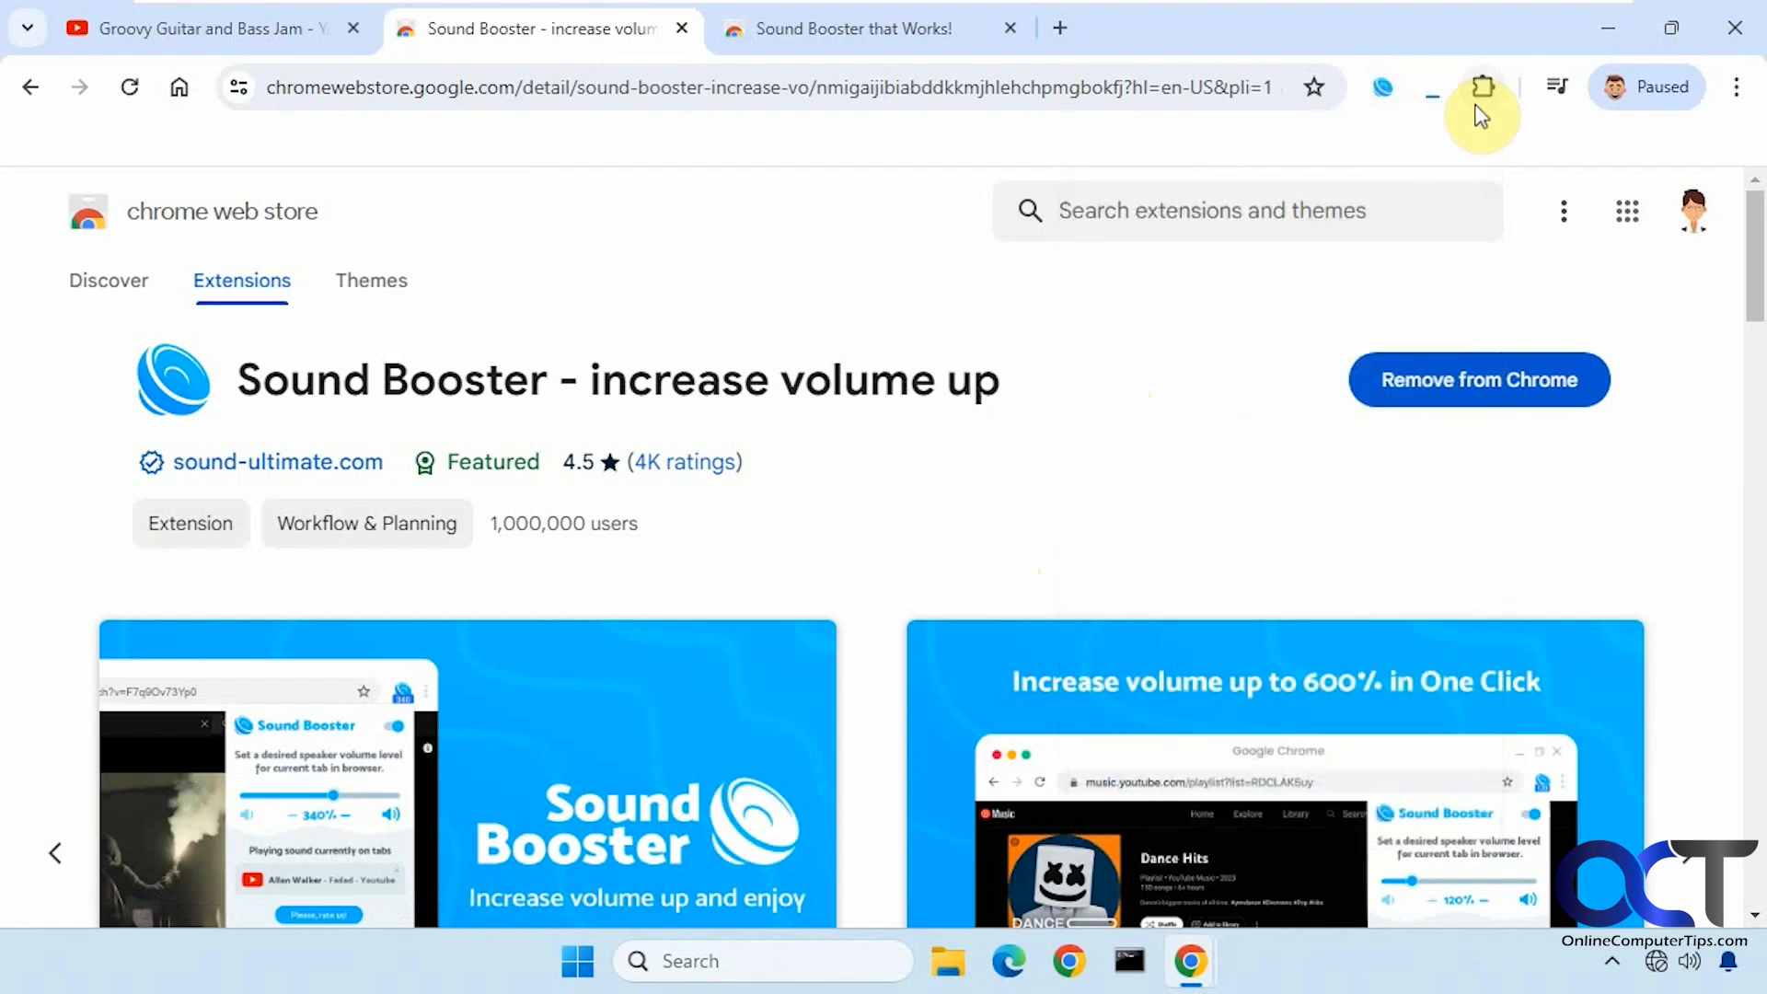
pyautogui.click(1481, 86)
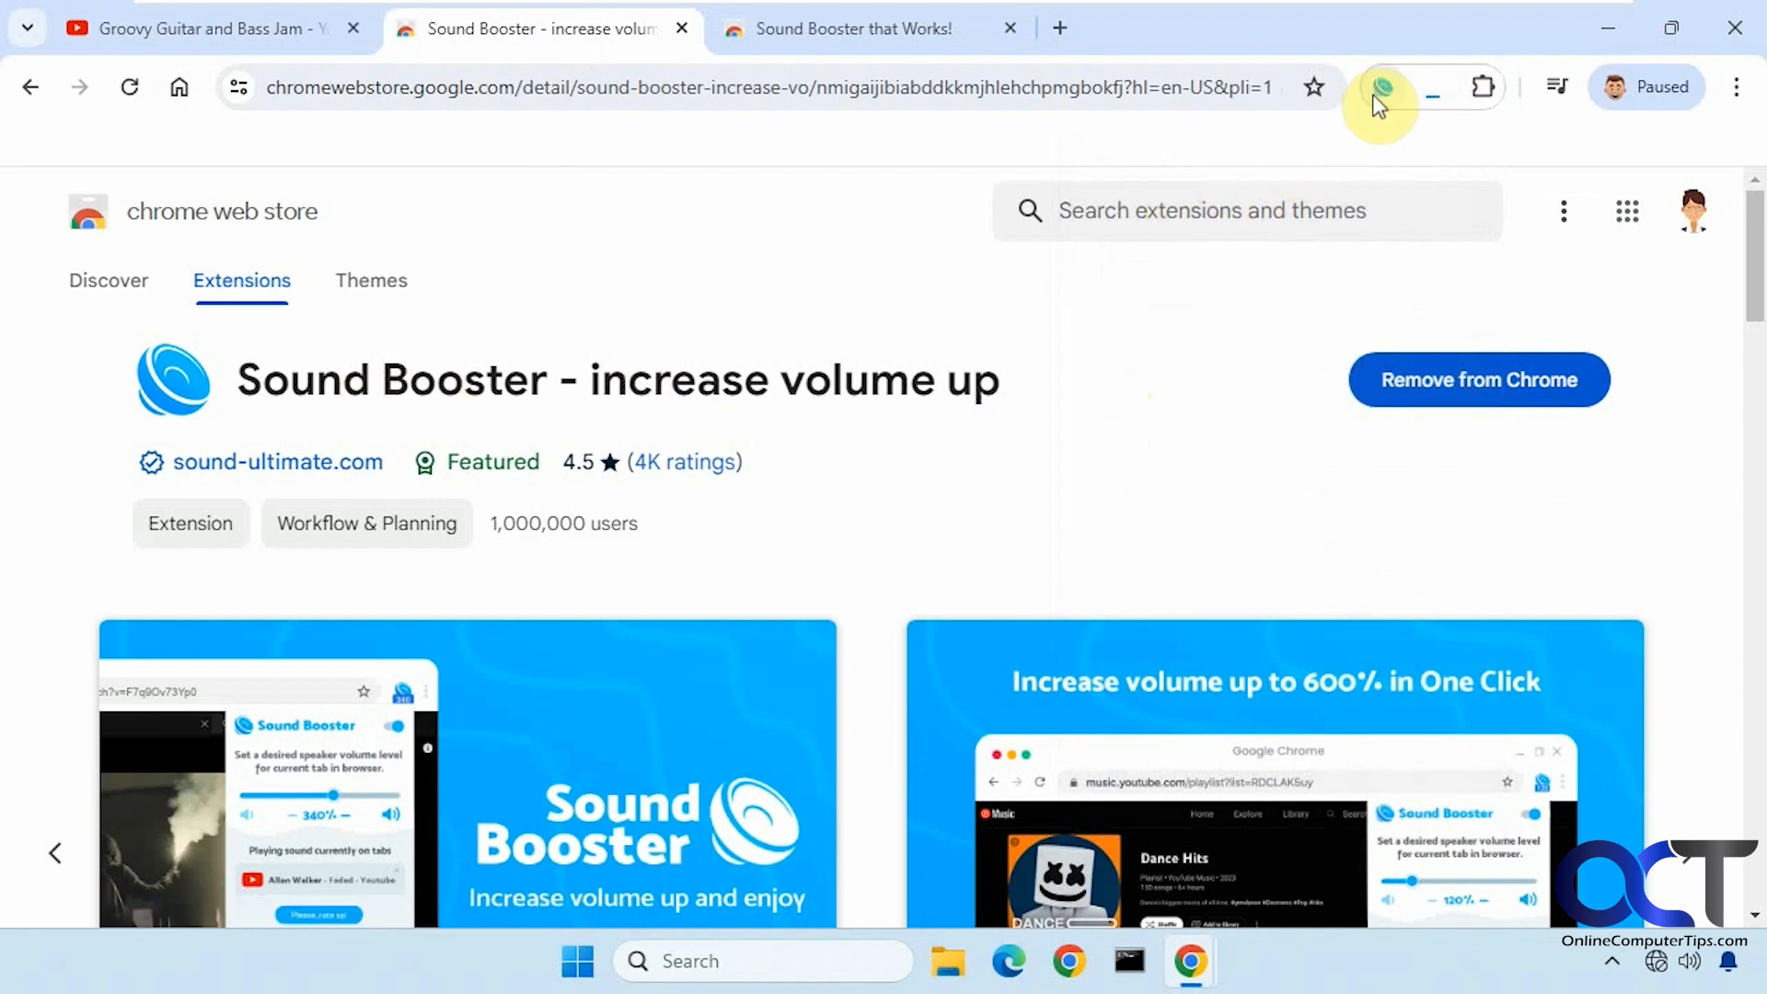
pyautogui.click(1376, 86)
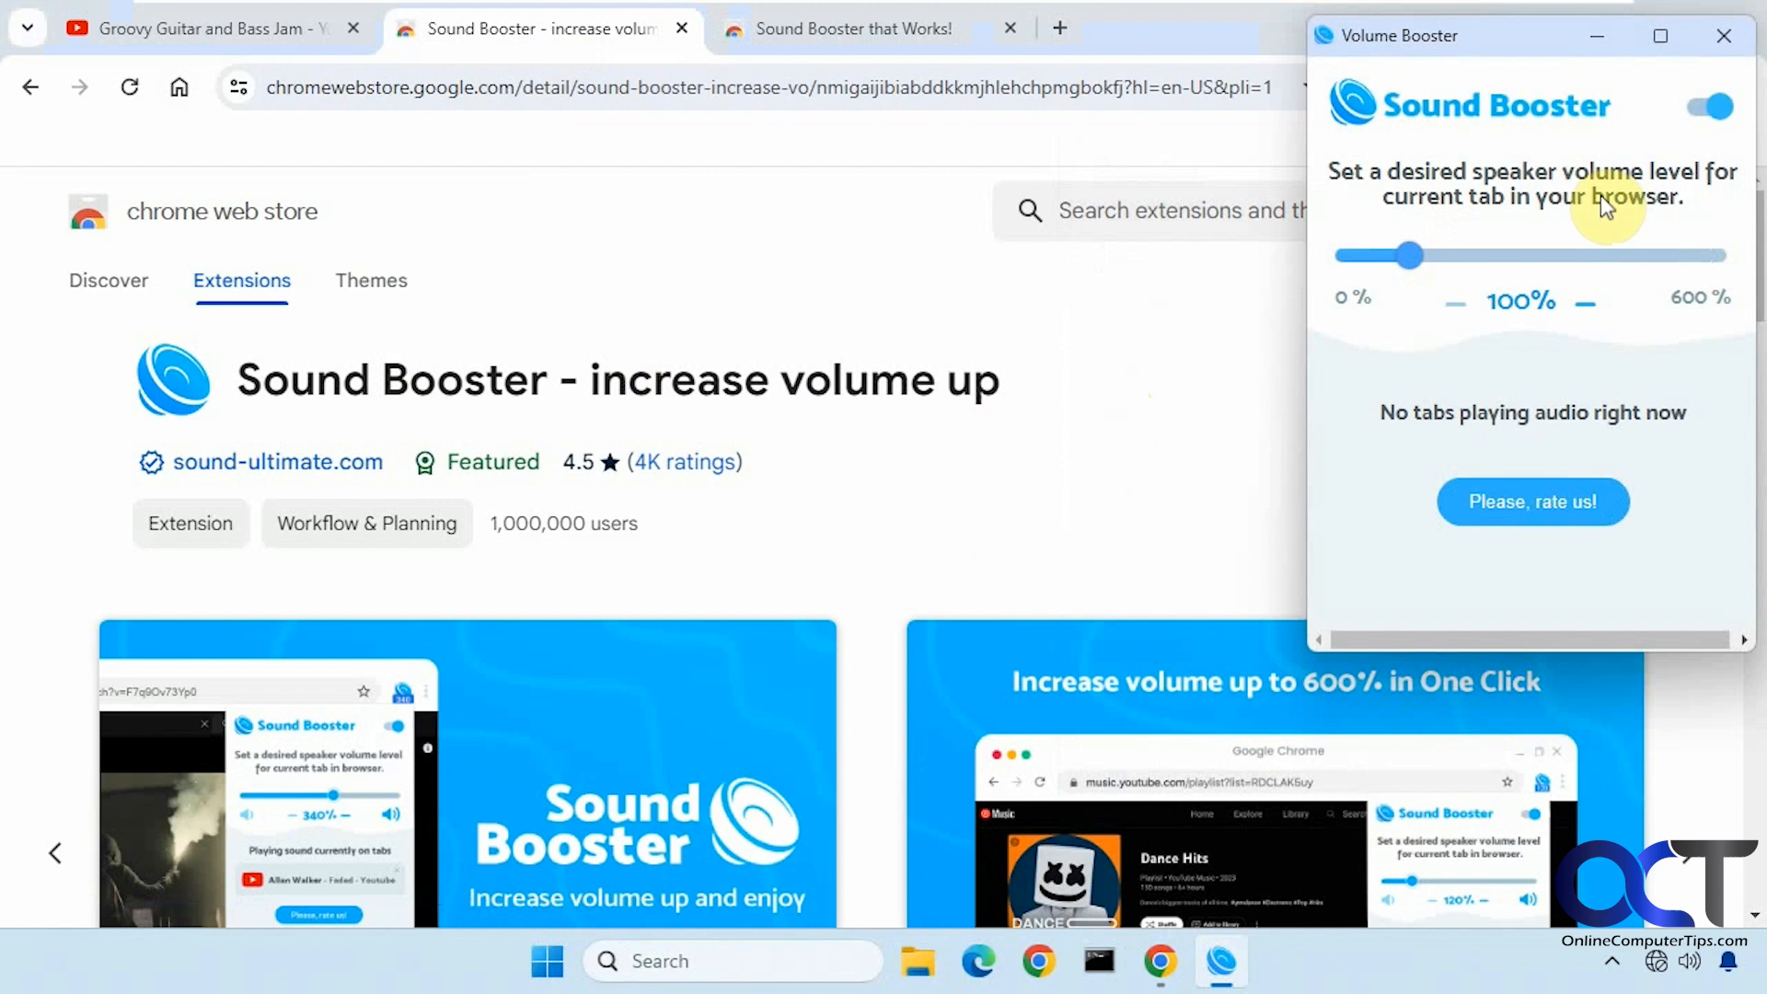
pyautogui.click(890, 29)
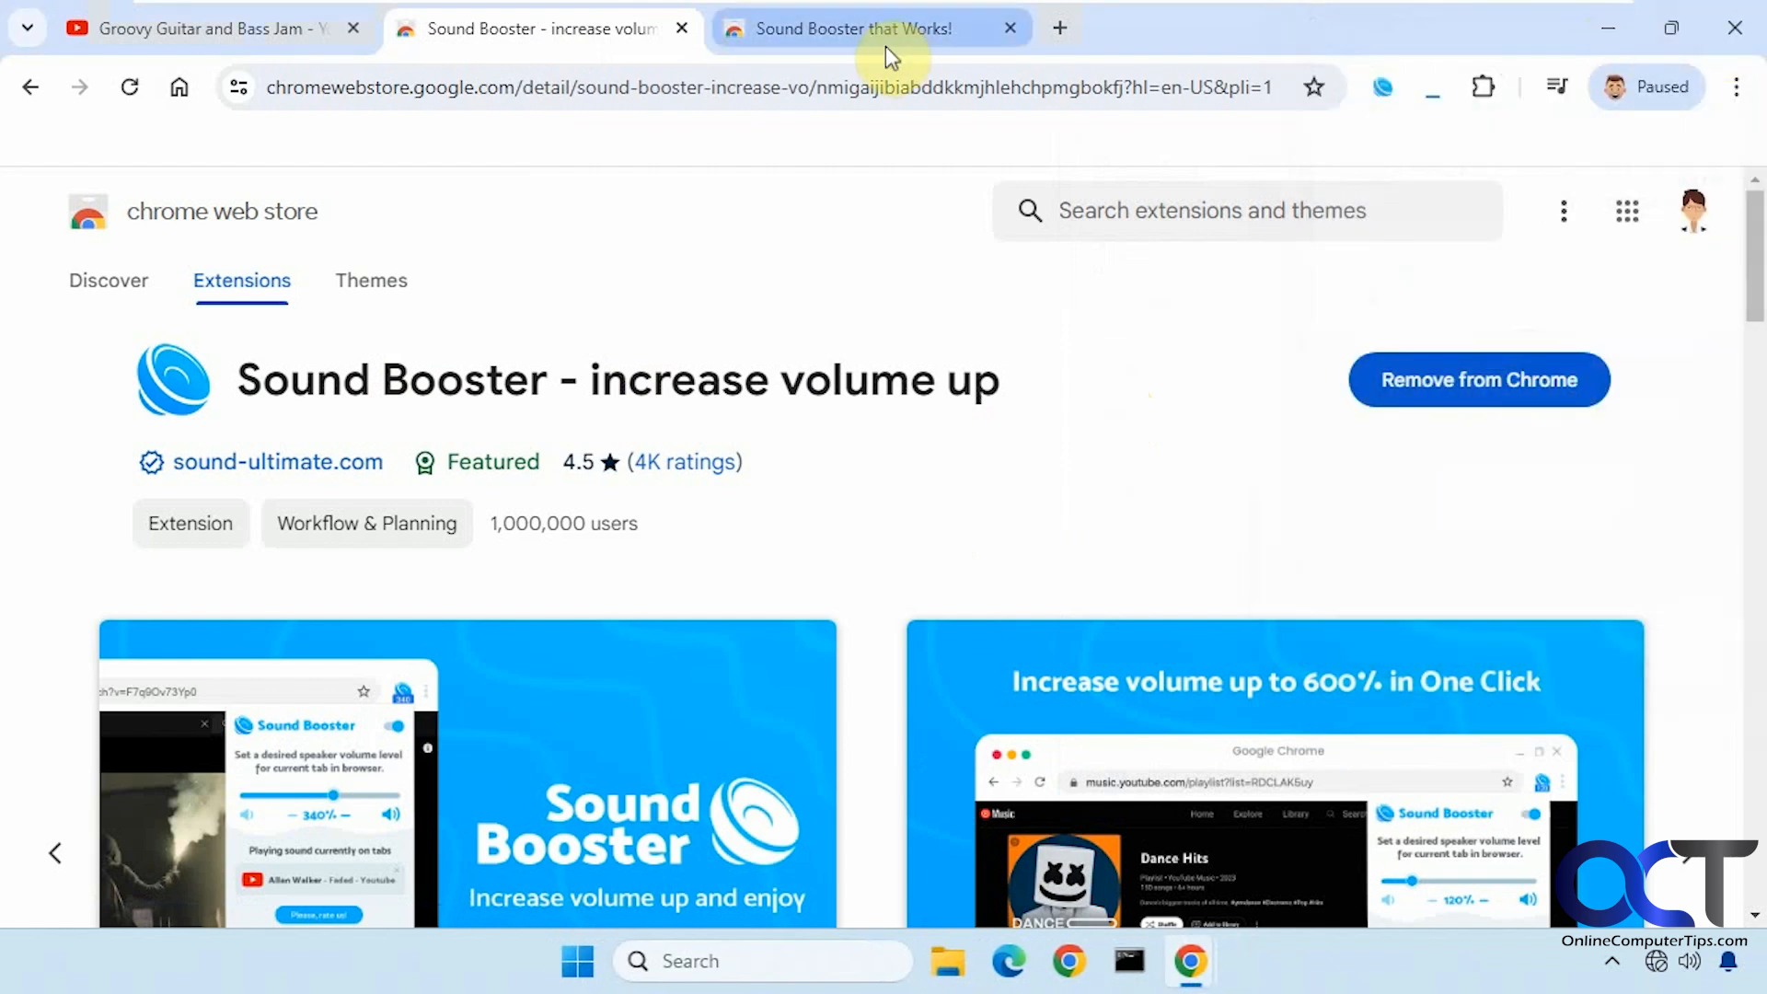
pyautogui.click(867, 29)
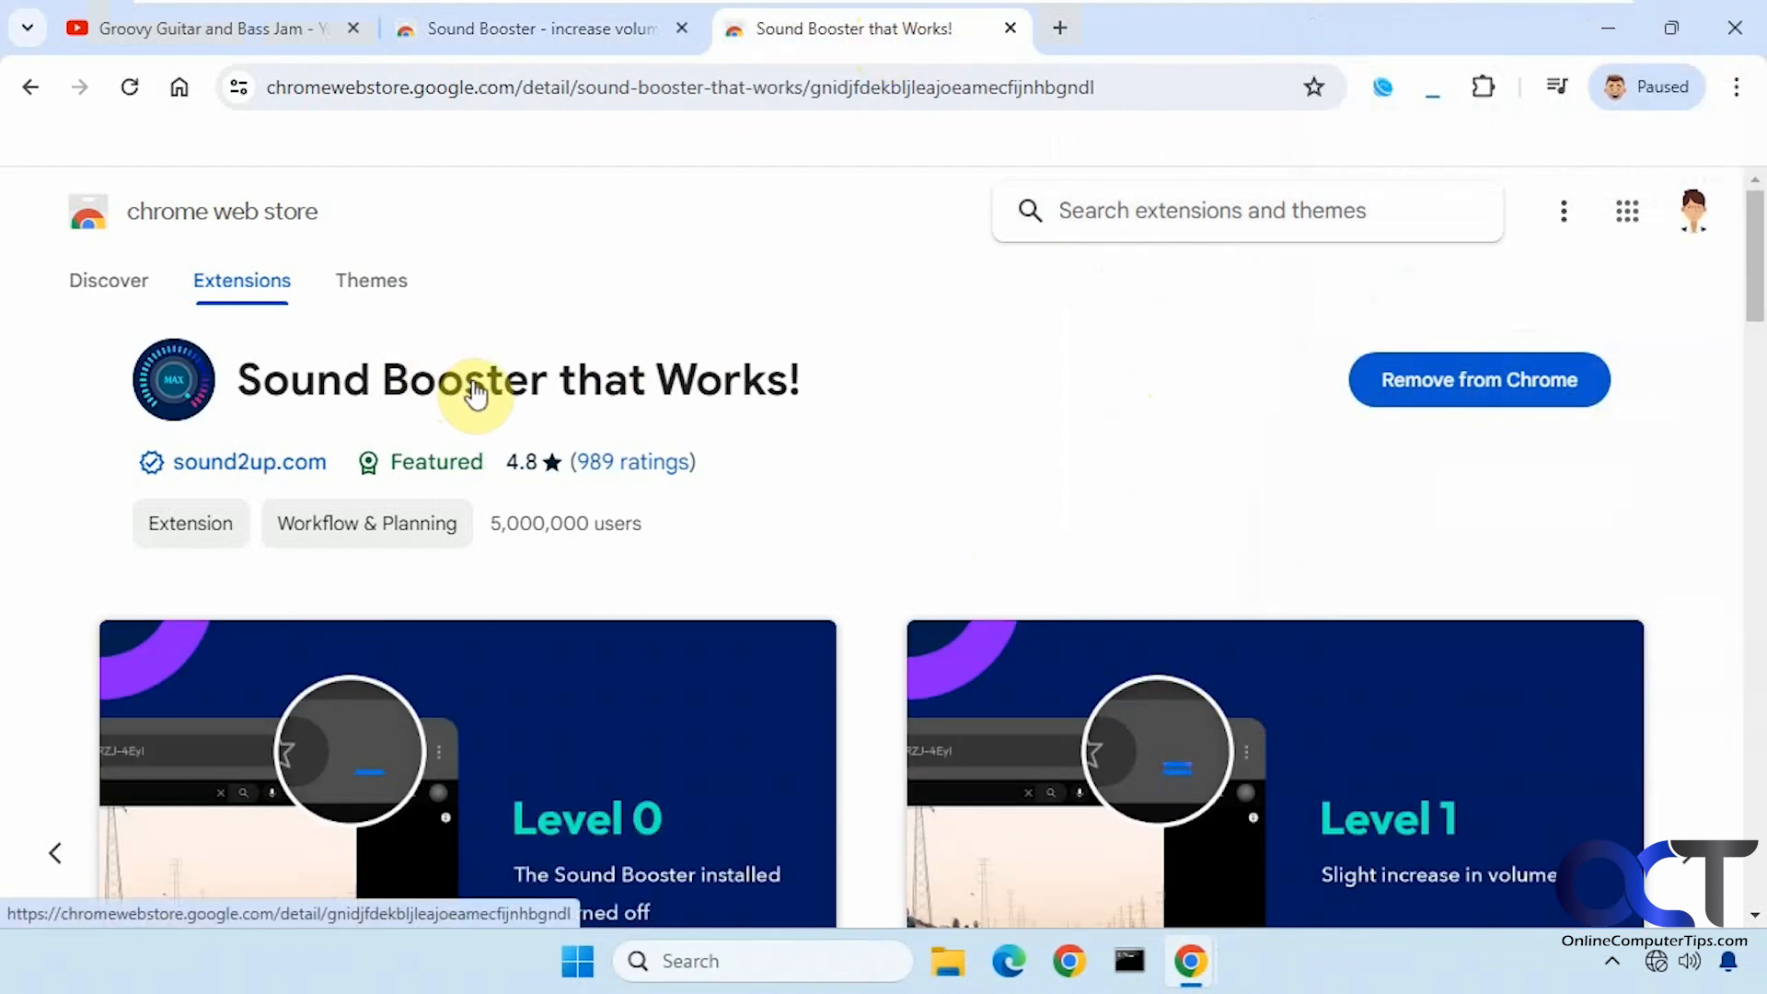
pyautogui.moveTo(1432, 87)
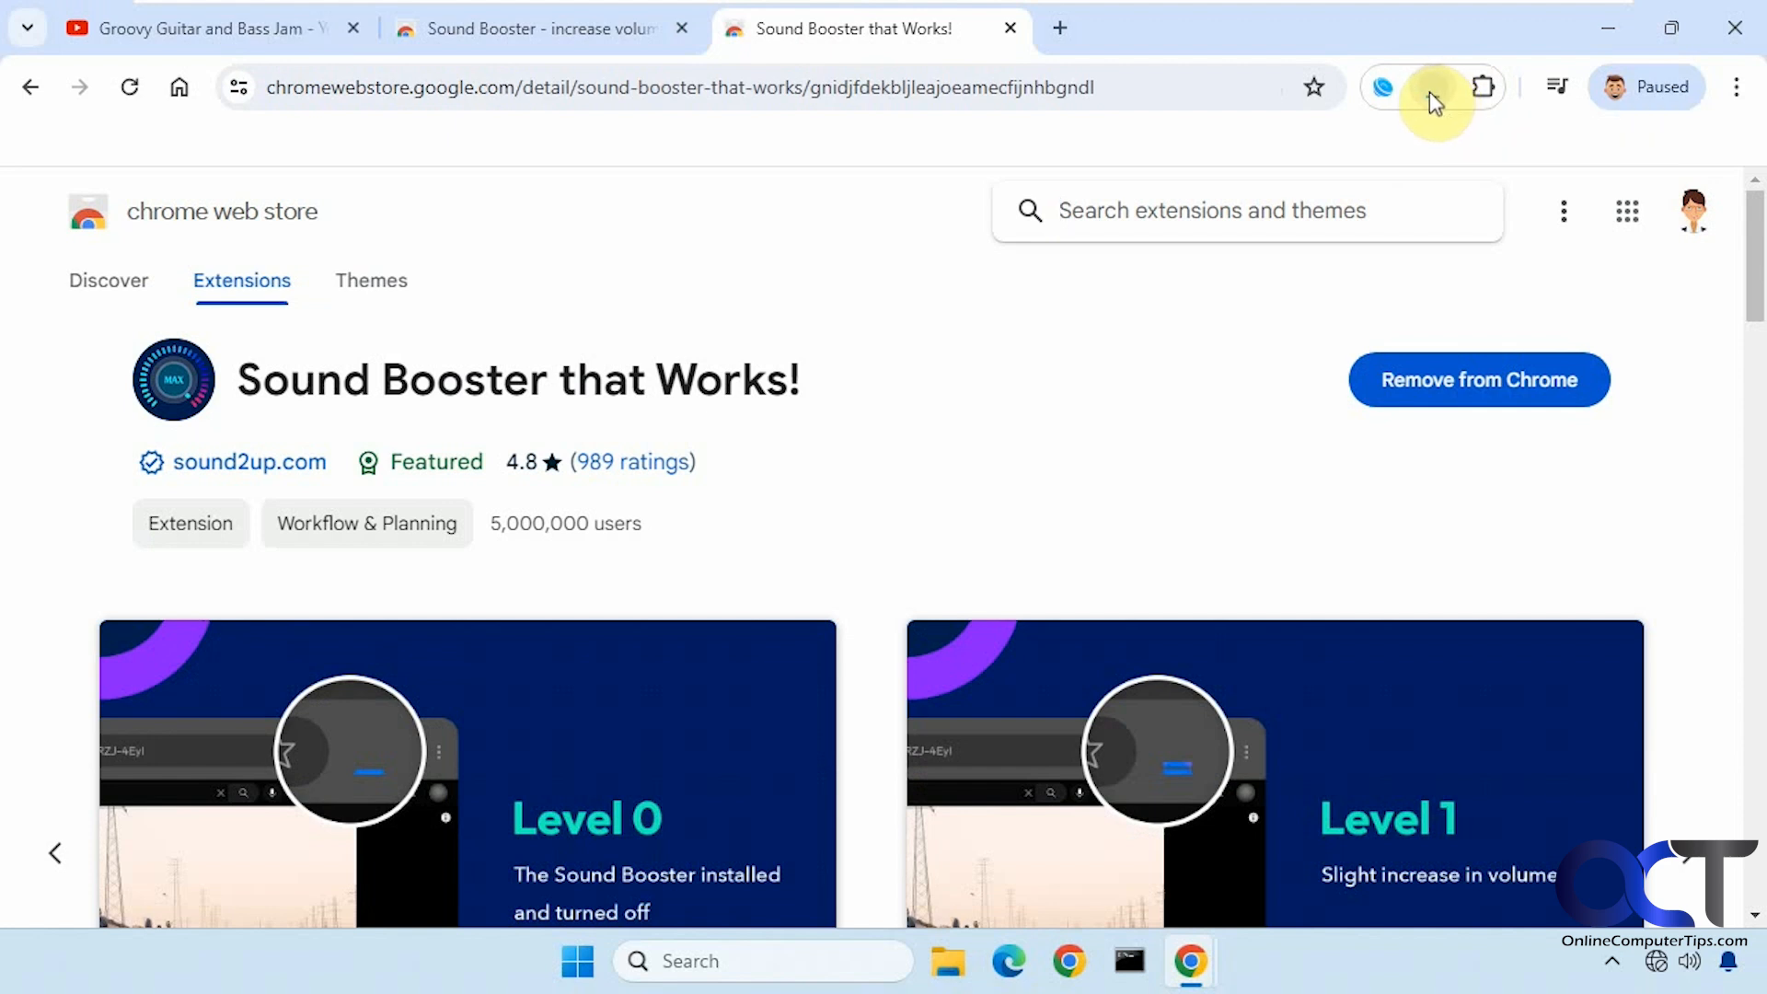
pyautogui.moveTo(947, 249)
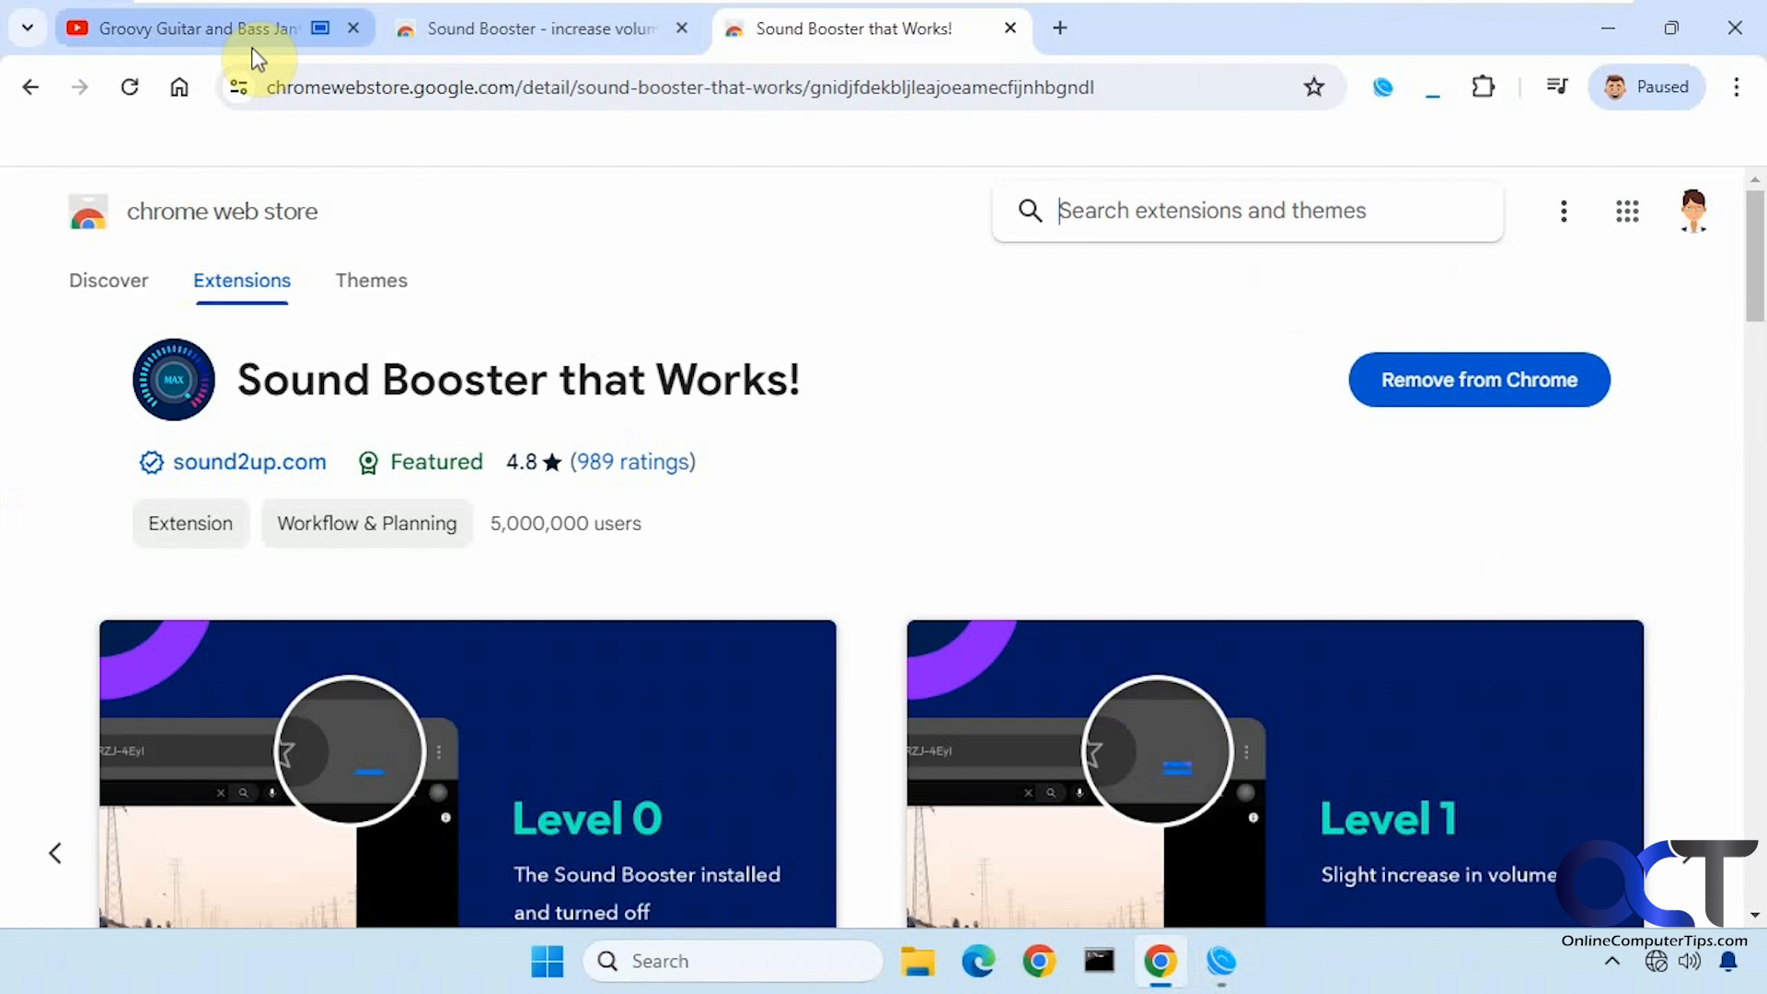
# - On the guitar jam video tab, drag the volume boost through 300% and 520%, then fine-tune near 430%
pyautogui.click(191, 29)
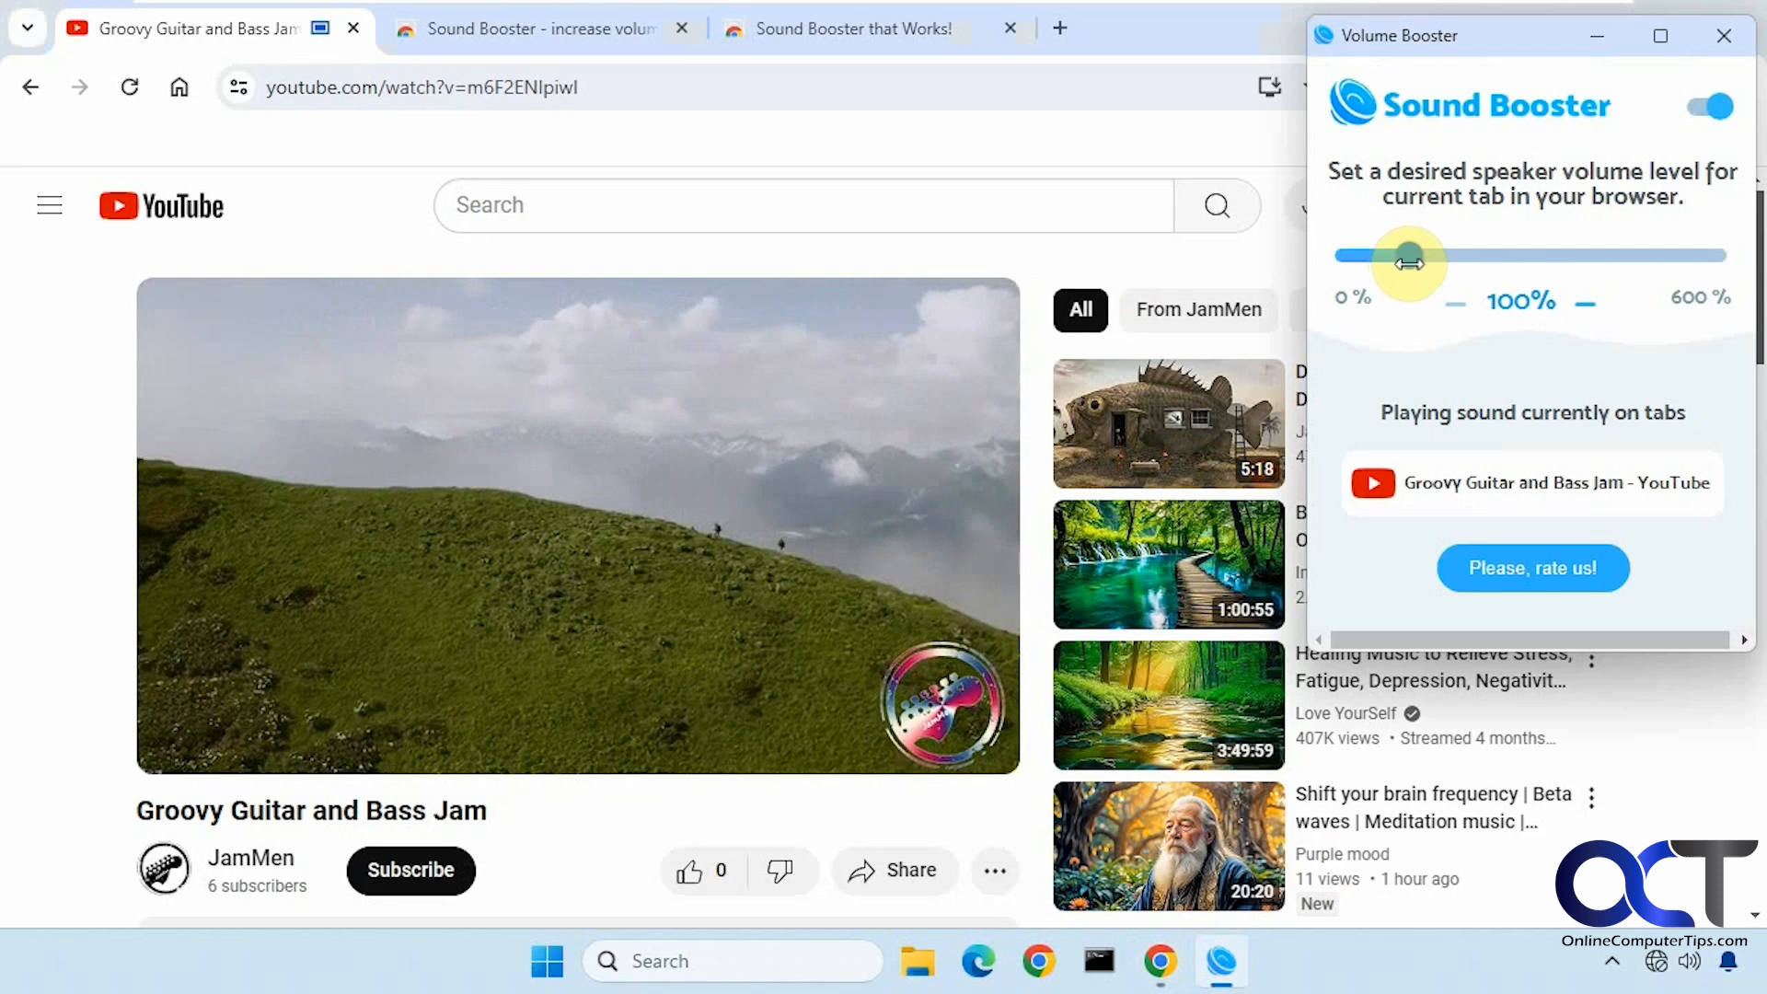
pyautogui.moveTo(1406, 261); pyautogui.dragTo(1530, 262)
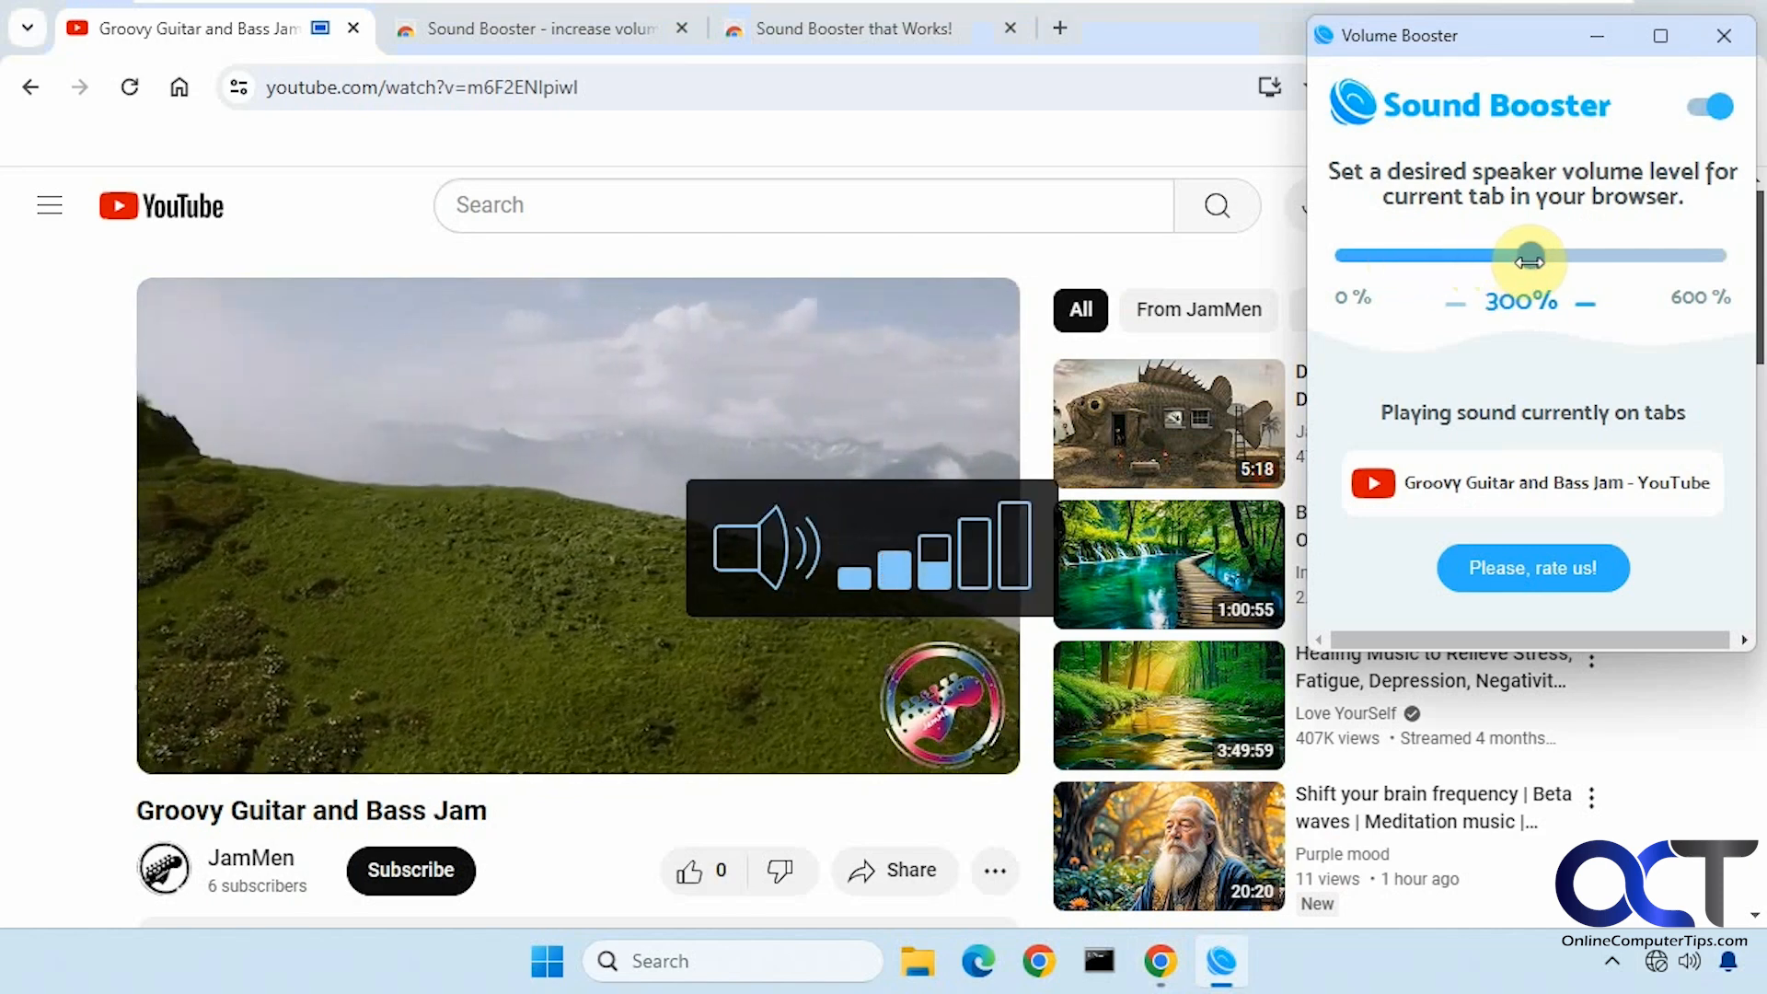
pyautogui.moveTo(1529, 260); pyautogui.dragTo(1665, 259)
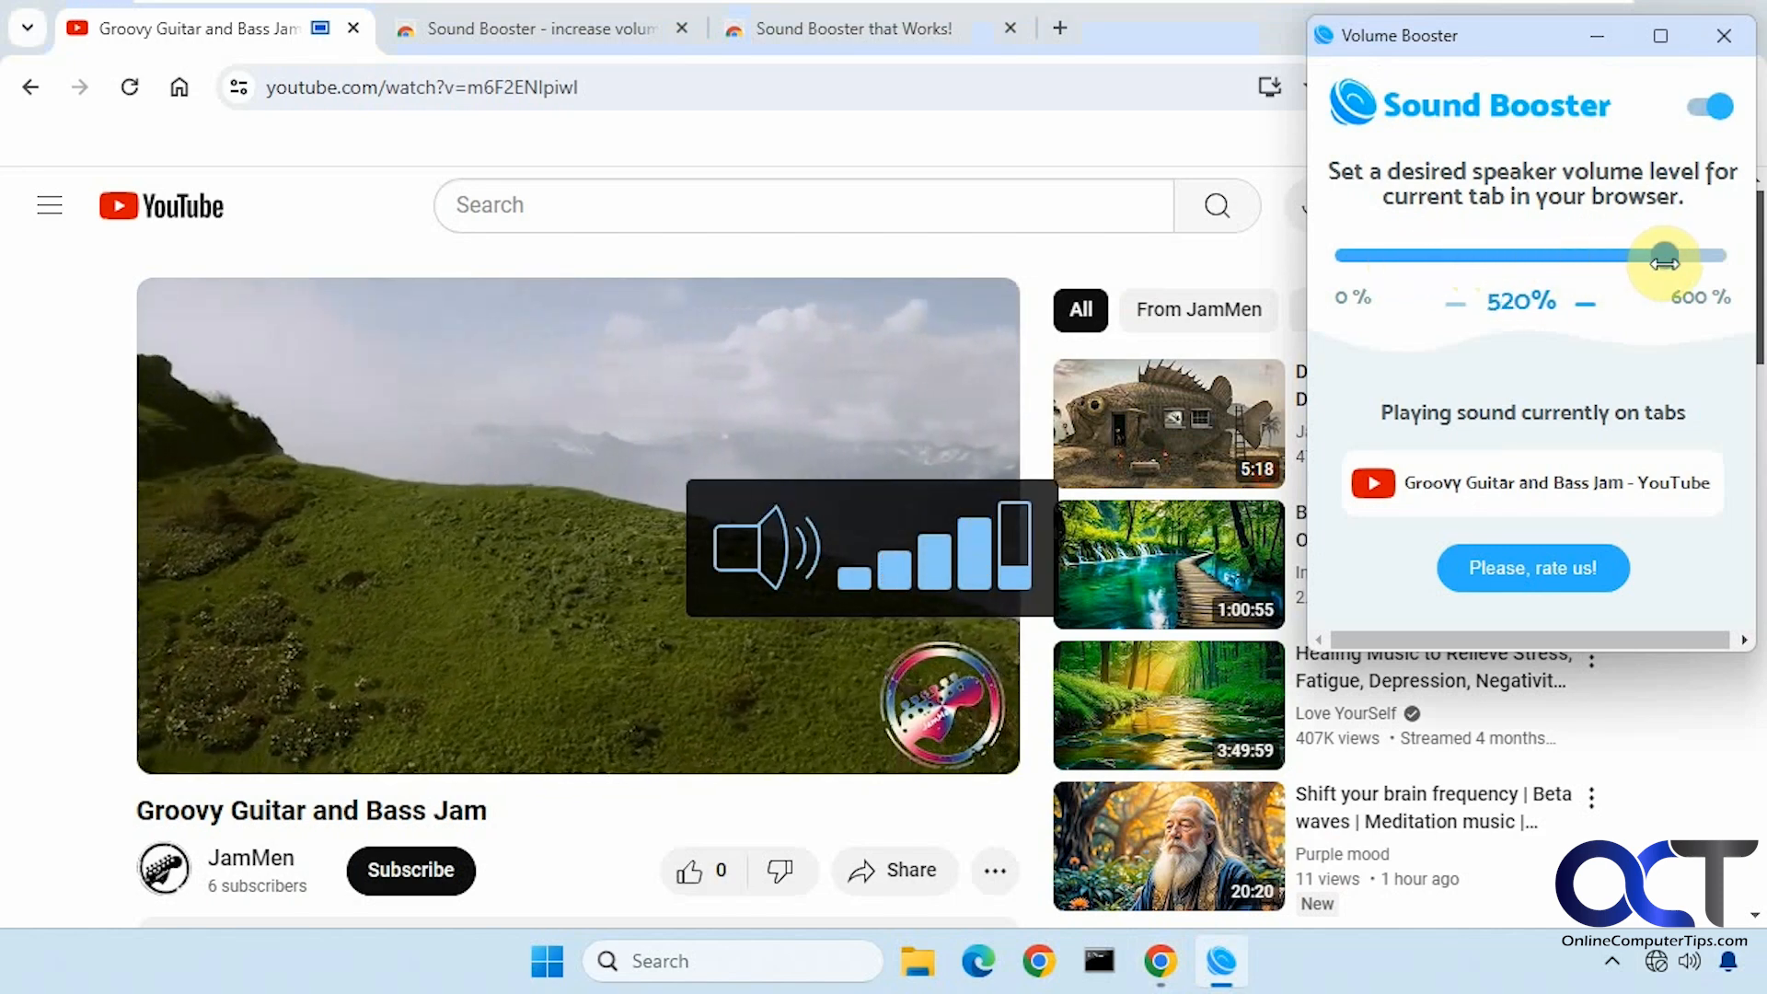
pyautogui.moveTo(1668, 258); pyautogui.dragTo(1610, 256)
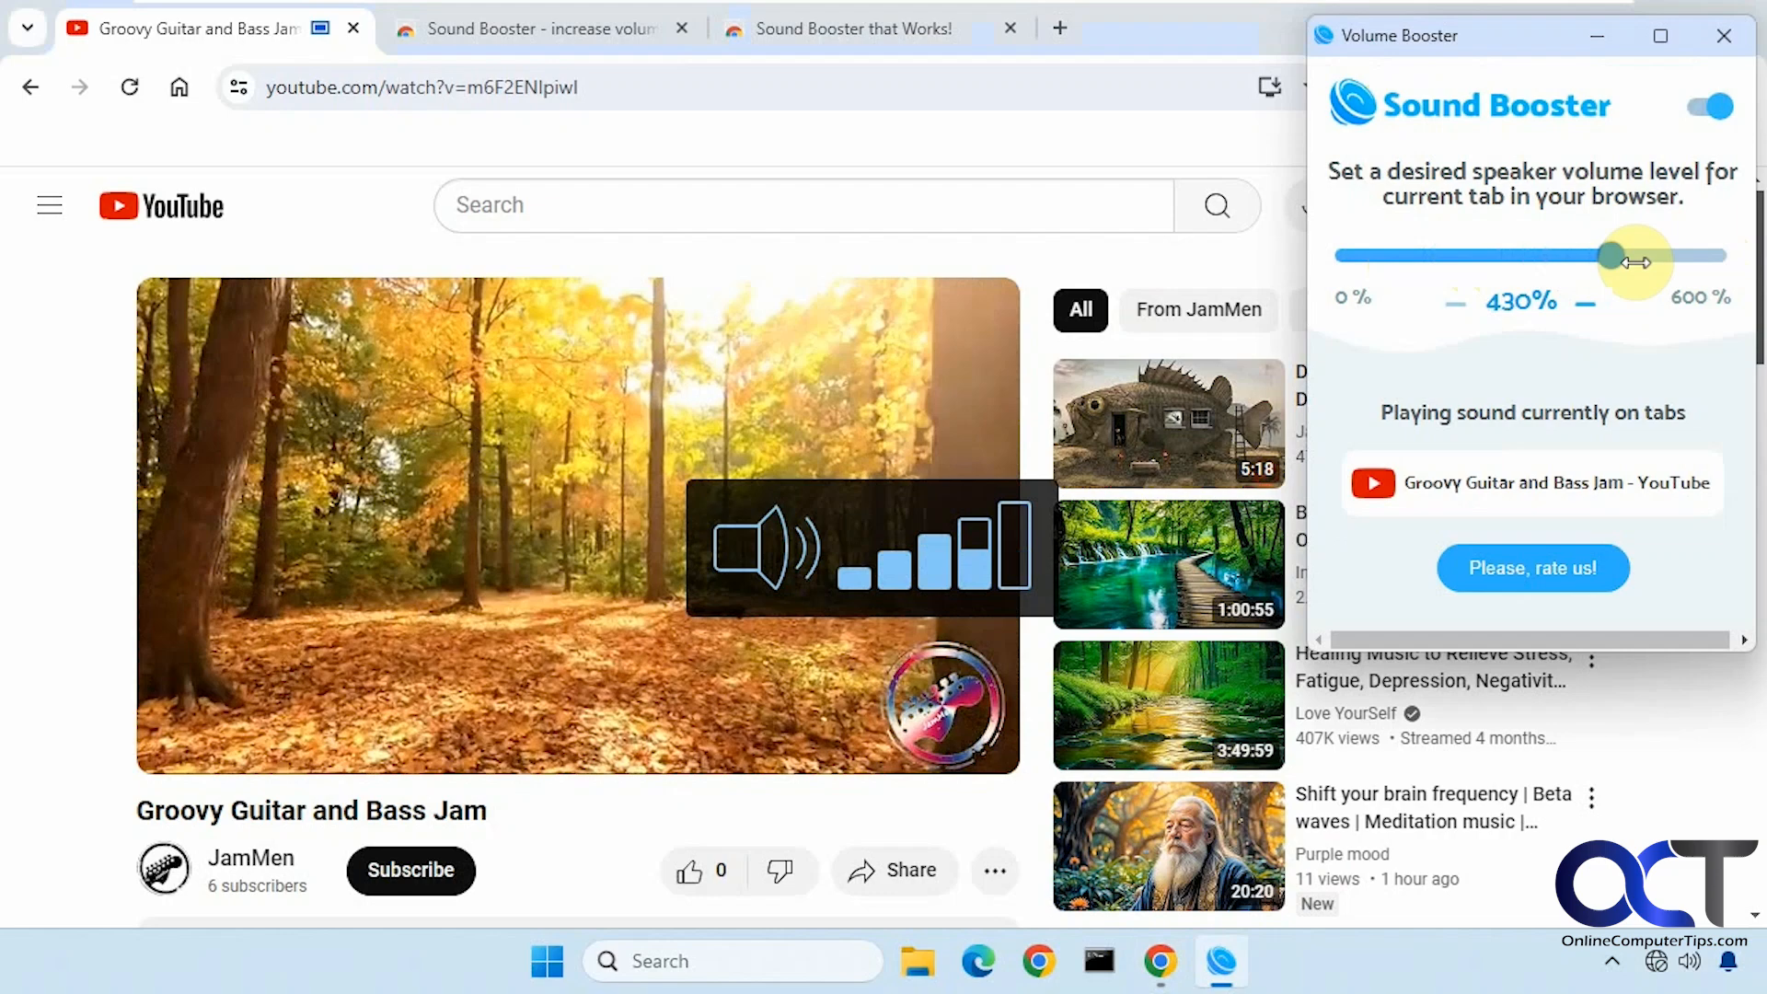
pyautogui.moveTo(1640, 256); pyautogui.dragTo(1397, 256)
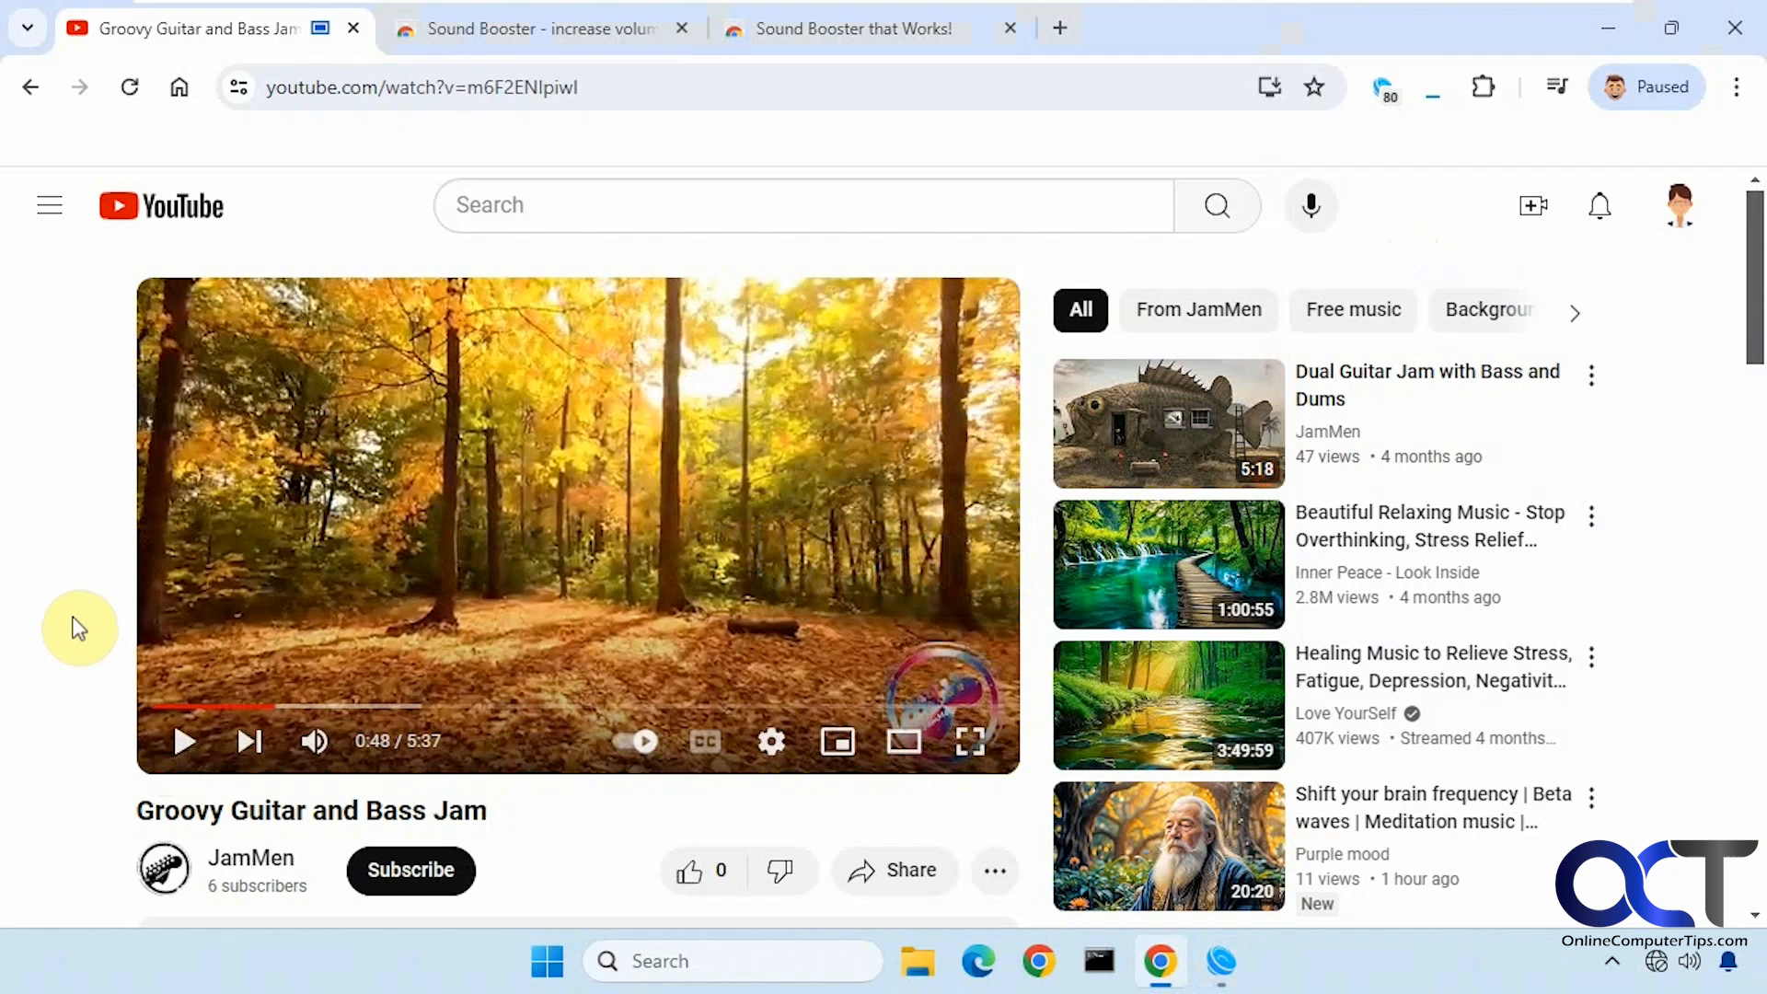
pyautogui.moveTo(1284, 157)
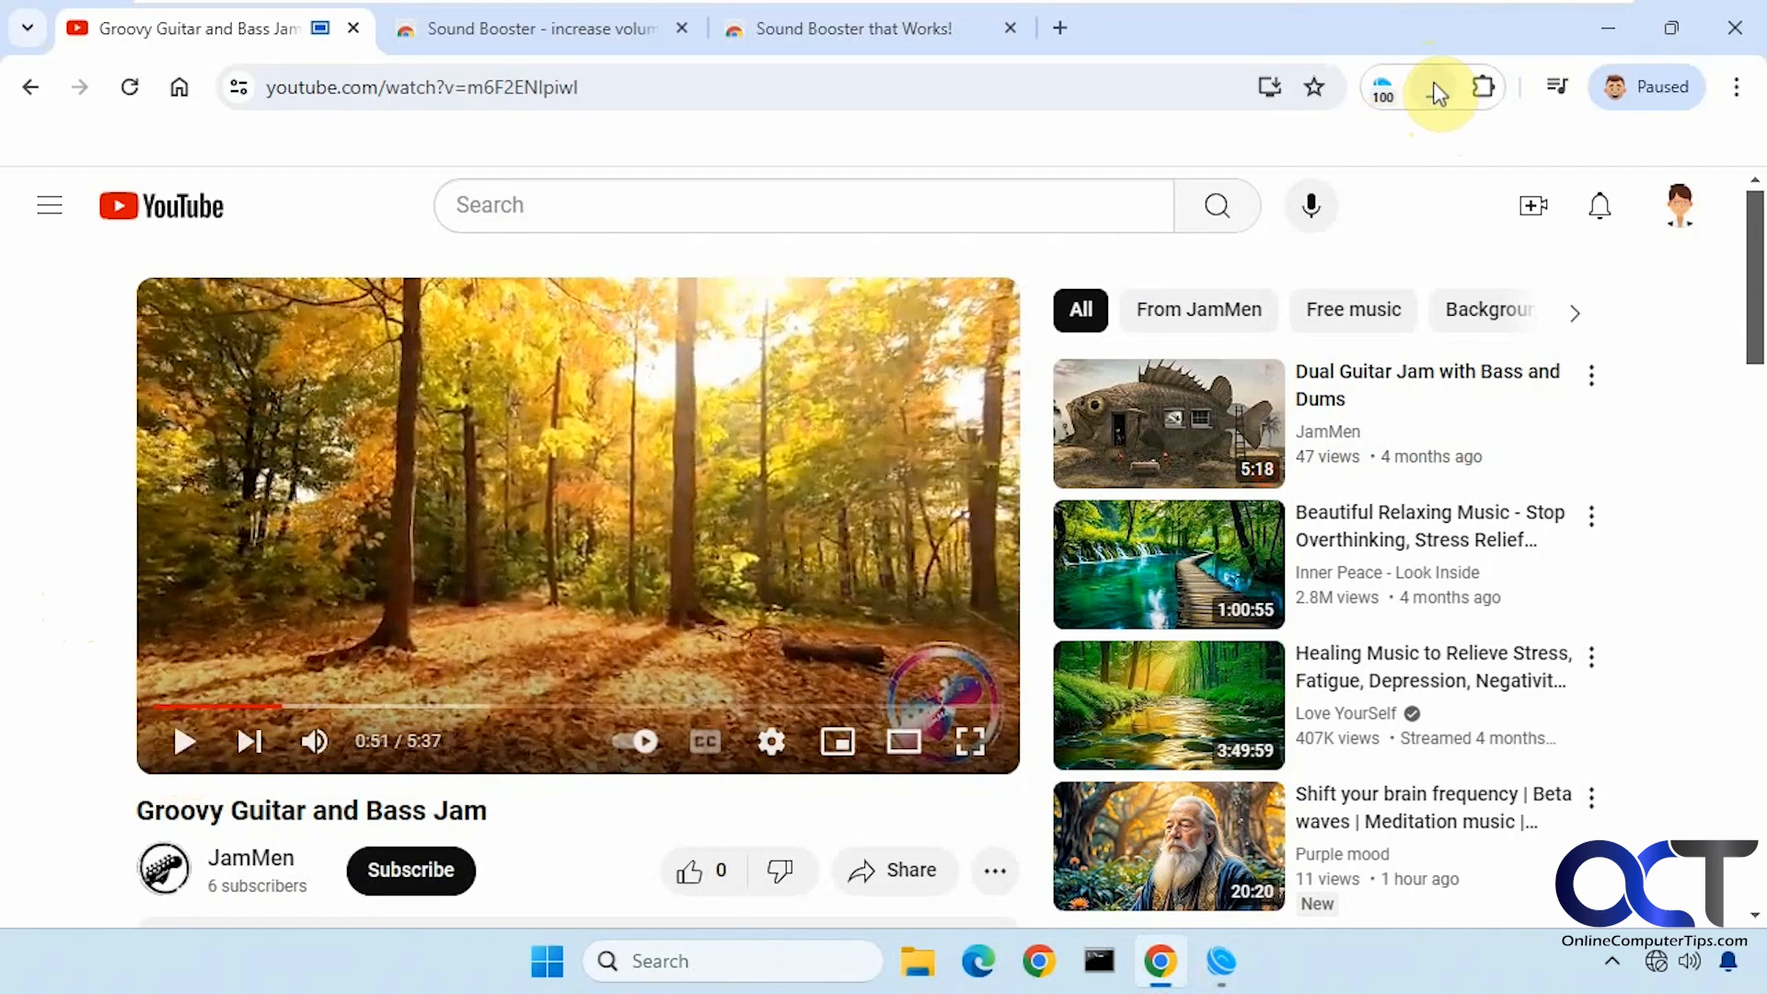
pyautogui.moveTo(1442, 90)
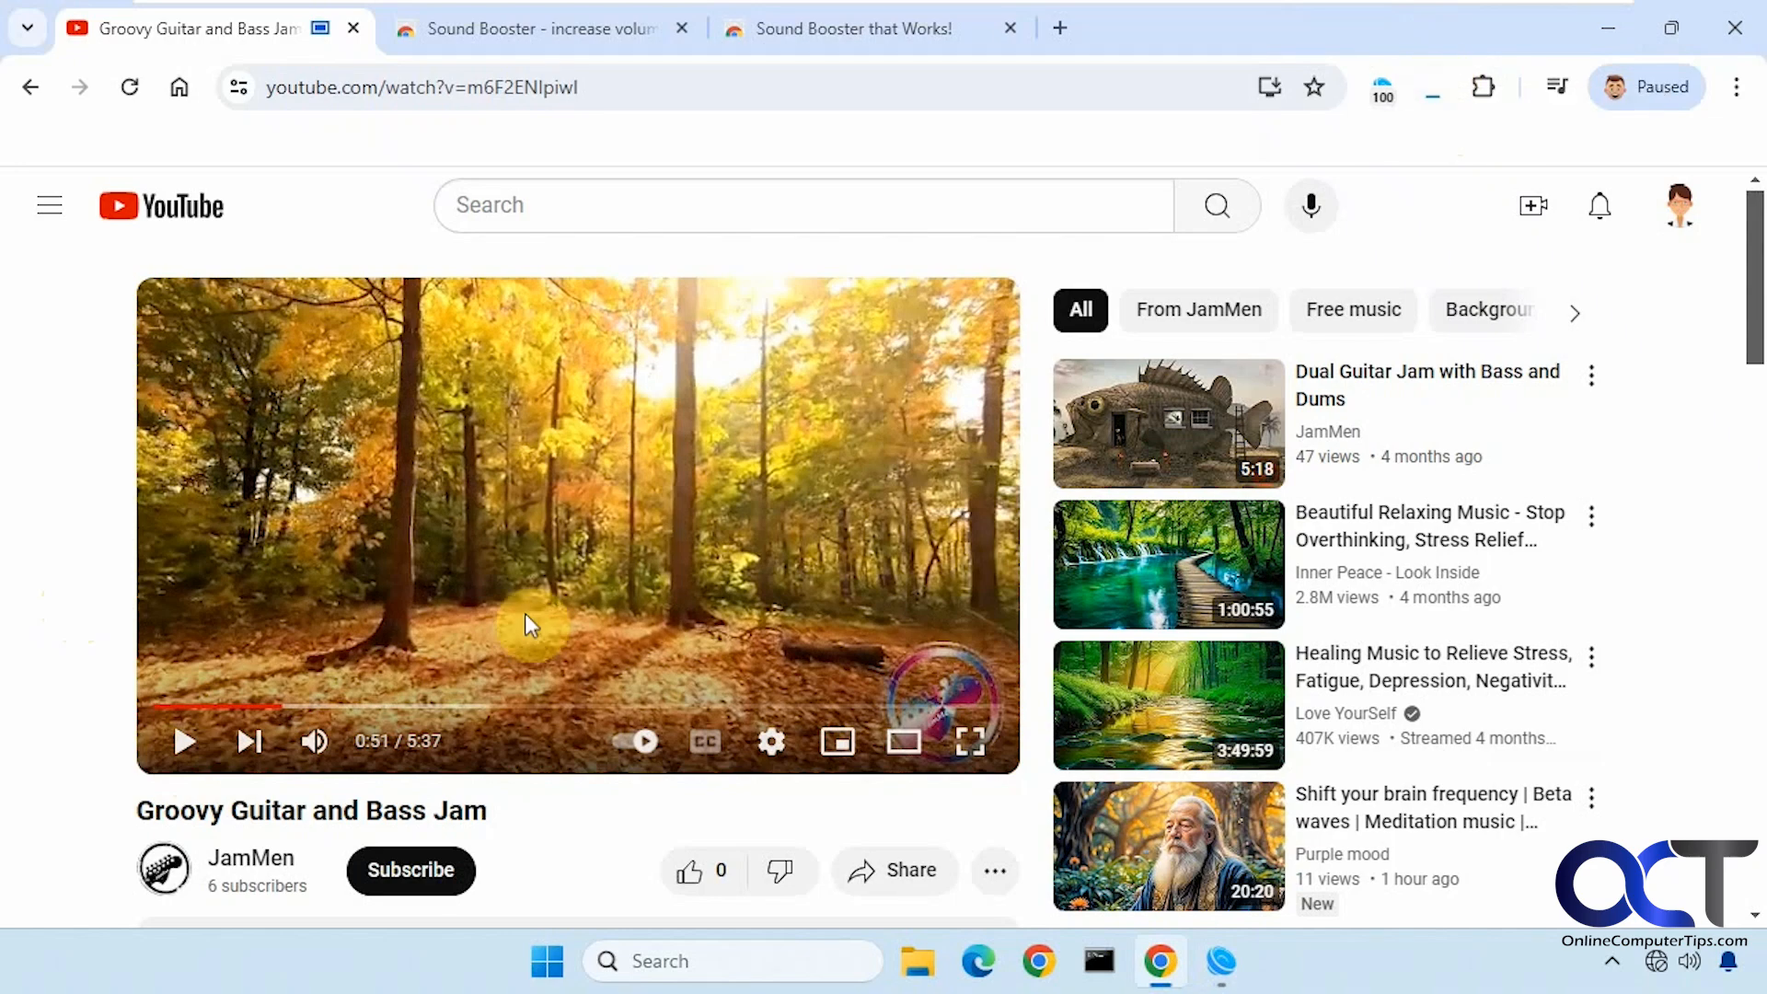
pyautogui.moveTo(1476, 121)
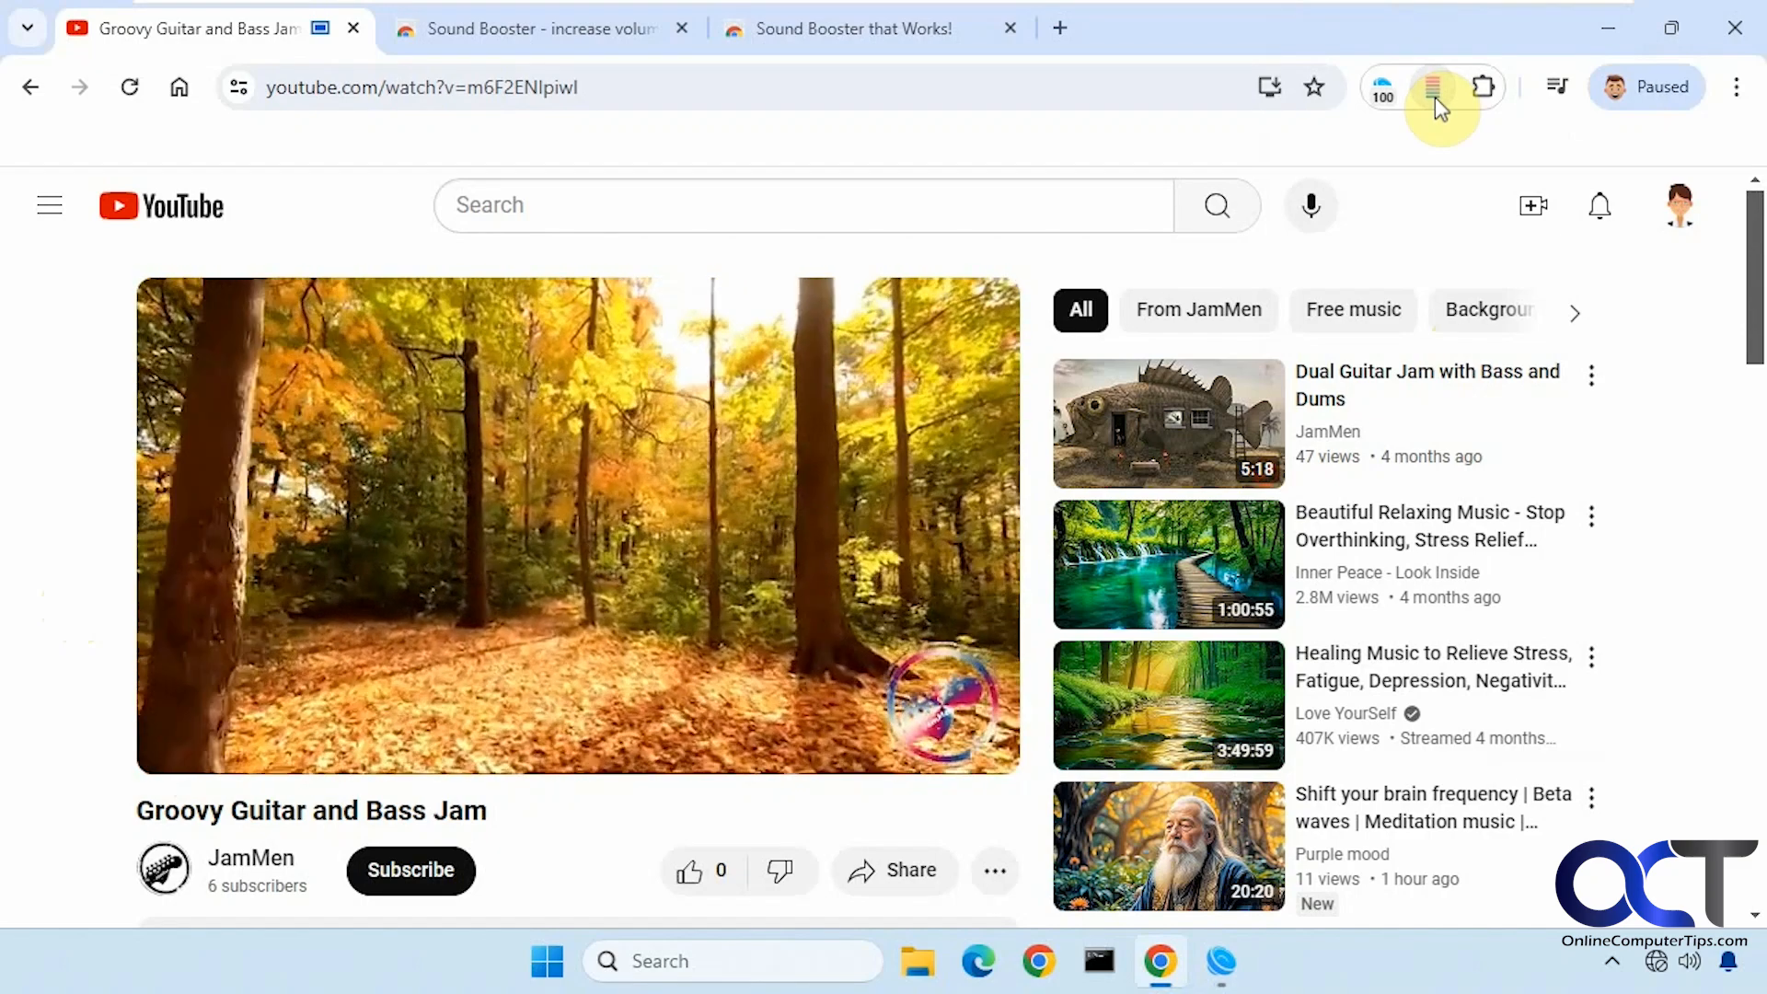
# - Pause the guitar jam video near one minute and reopen the 'Sound Booster that Works!' store page
pyautogui.click(1440, 86)
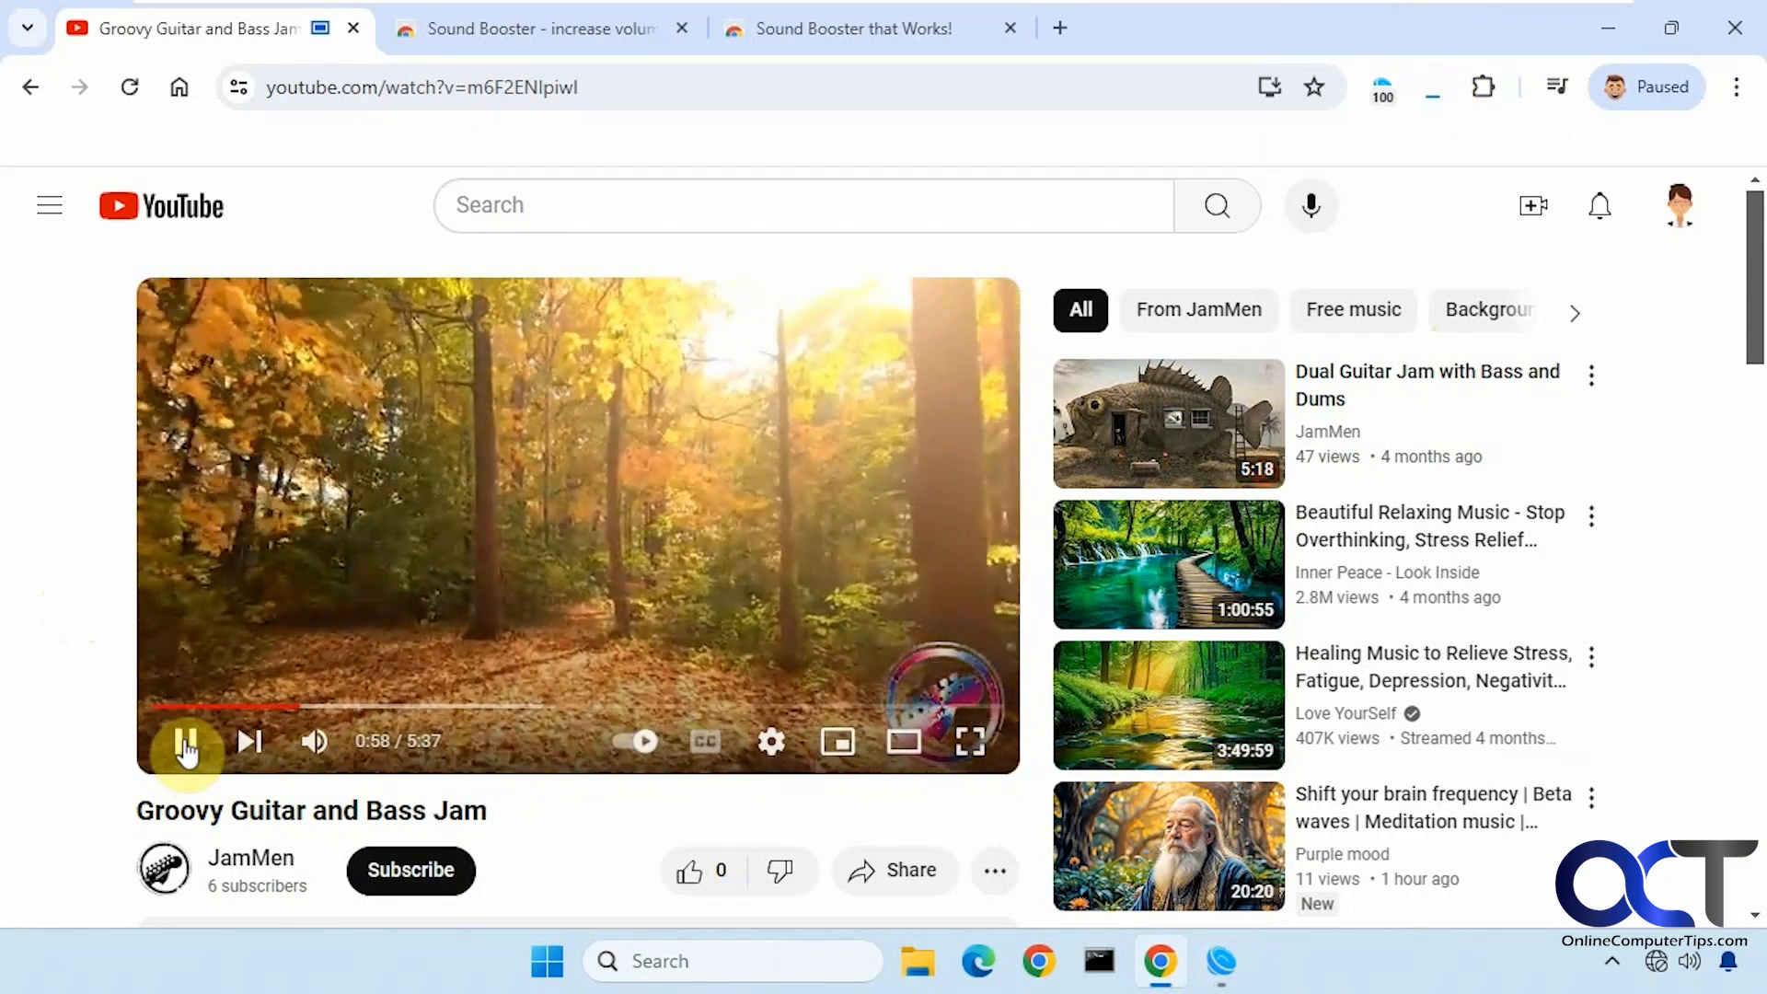
pyautogui.click(185, 742)
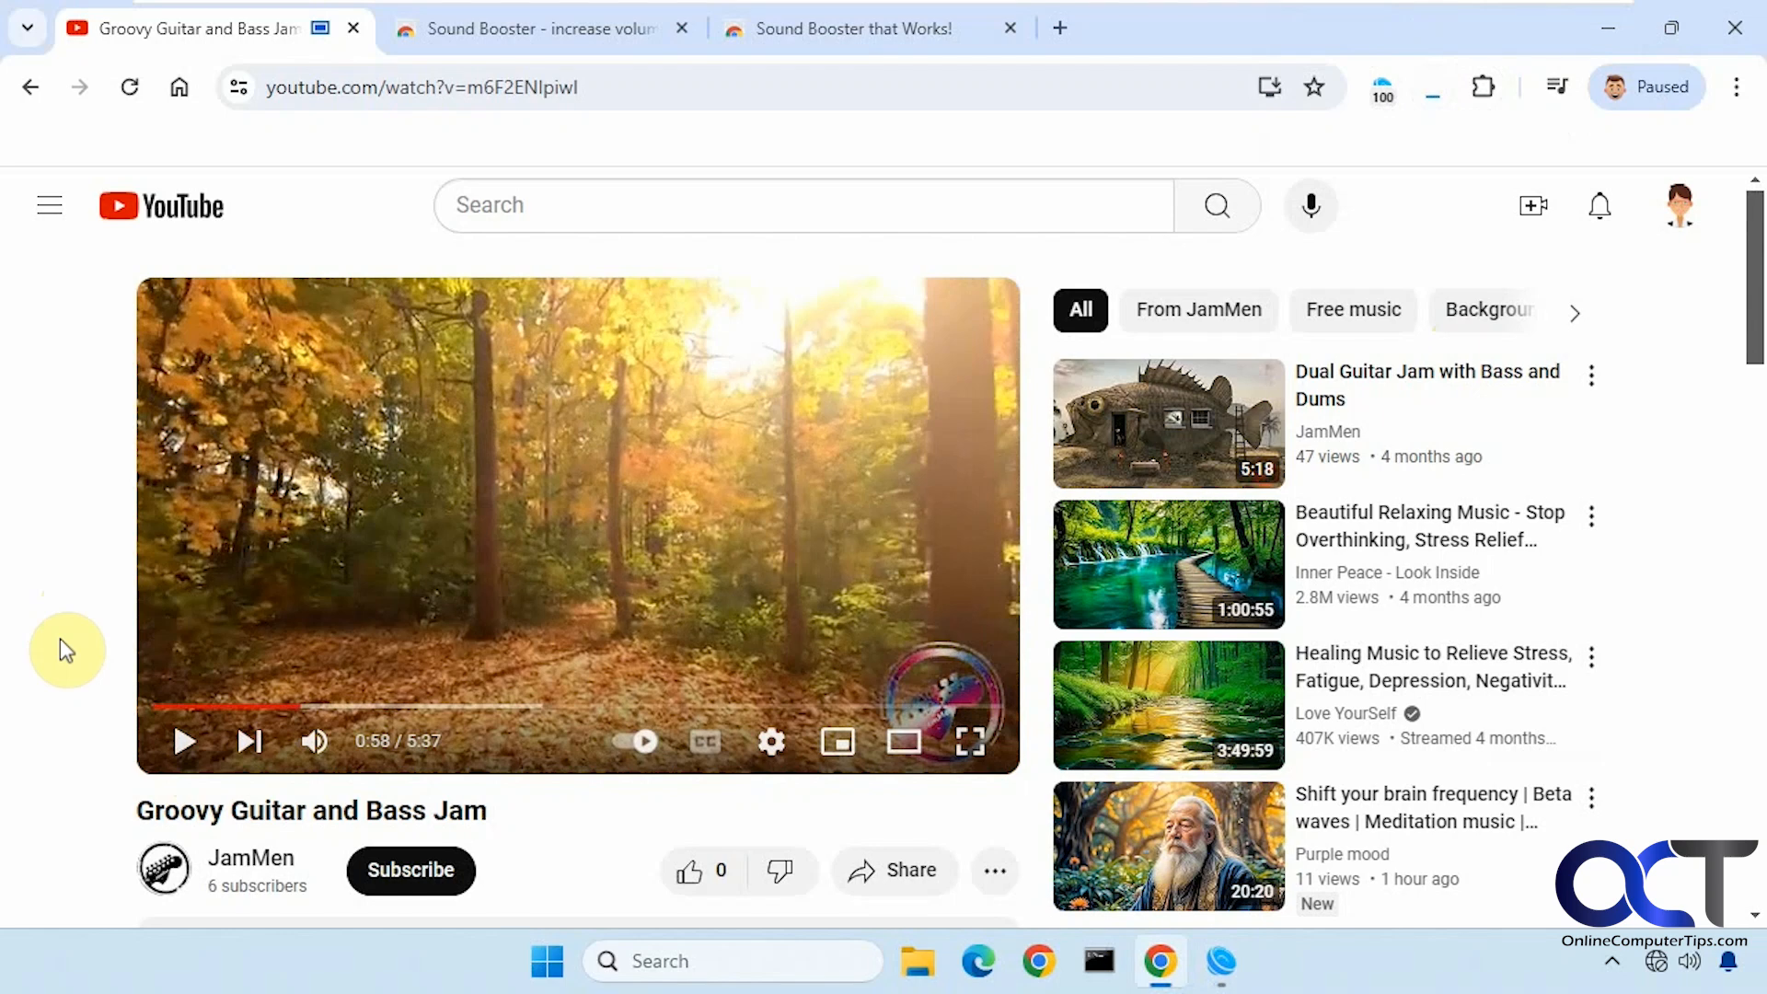
pyautogui.moveTo(1476, 373)
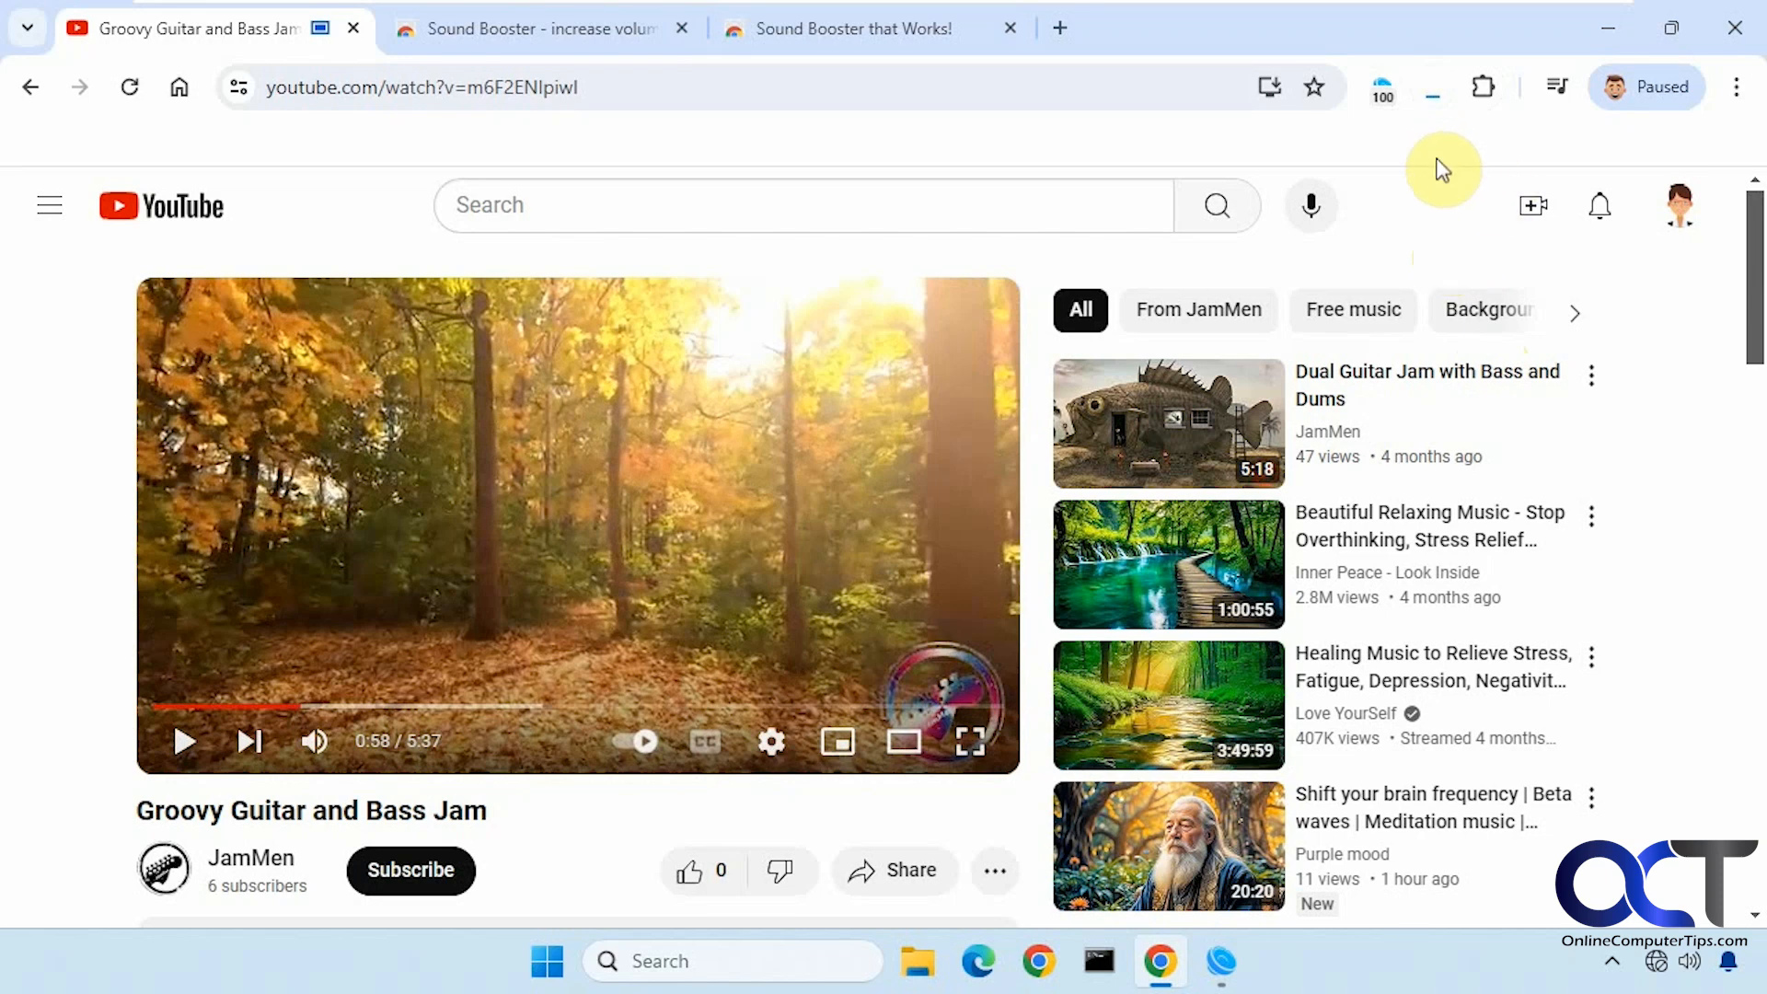
pyautogui.click(857, 28)
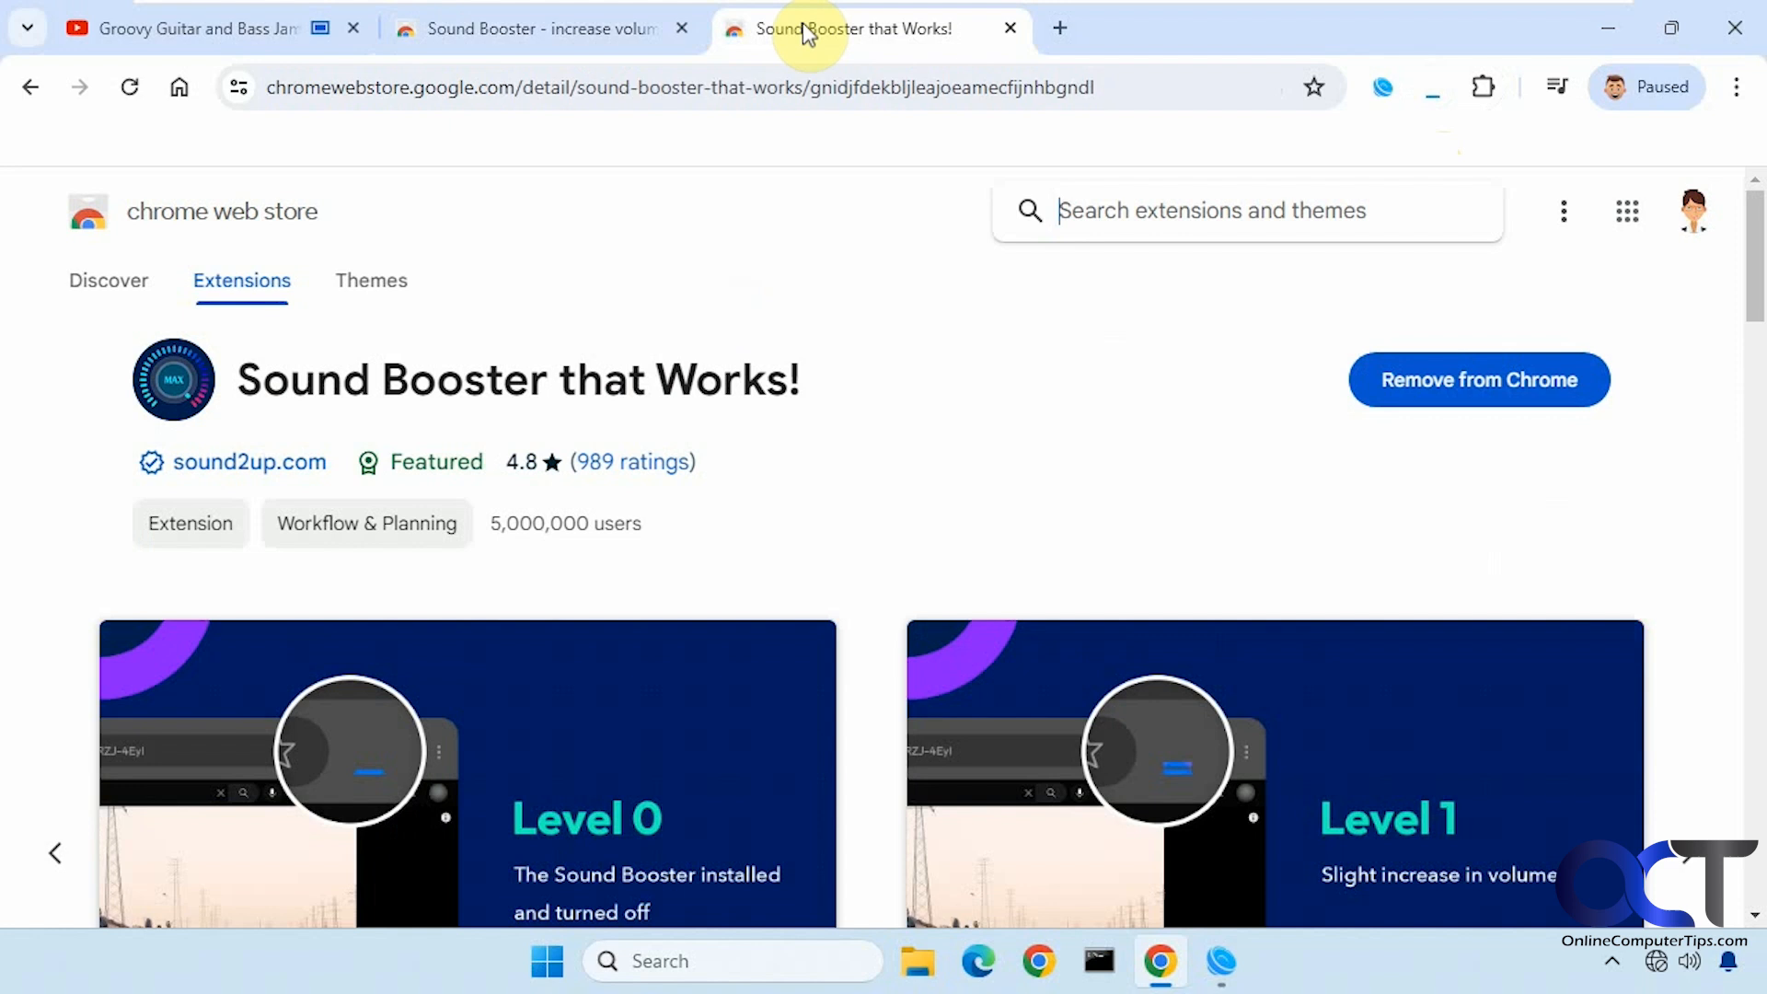